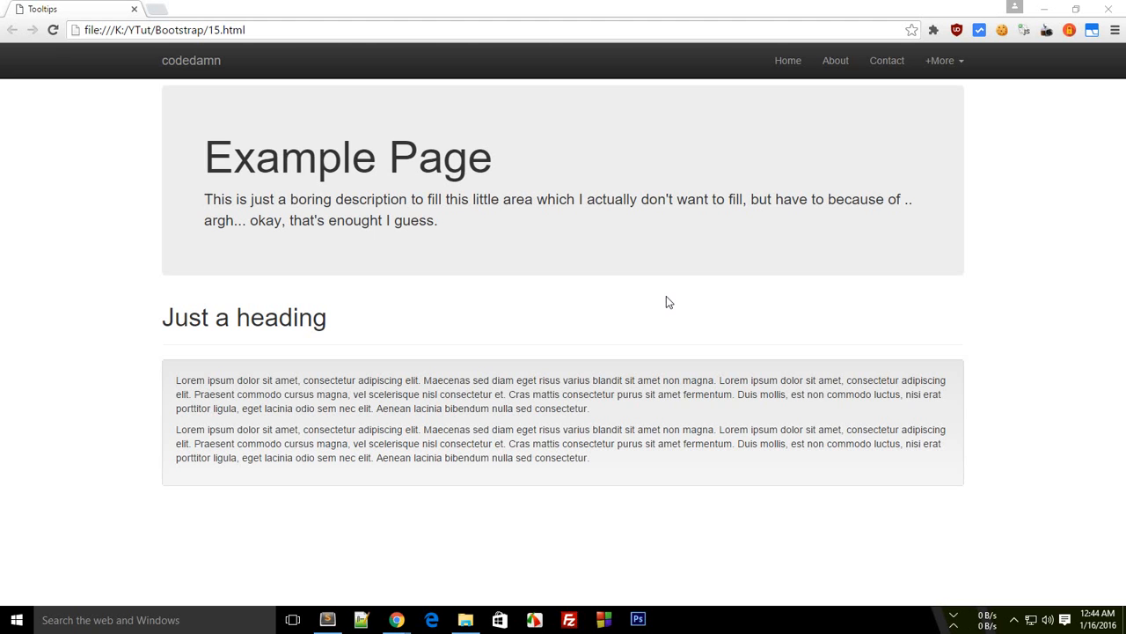
{"action": "mouse_move", "coordinate": [447, 293]}
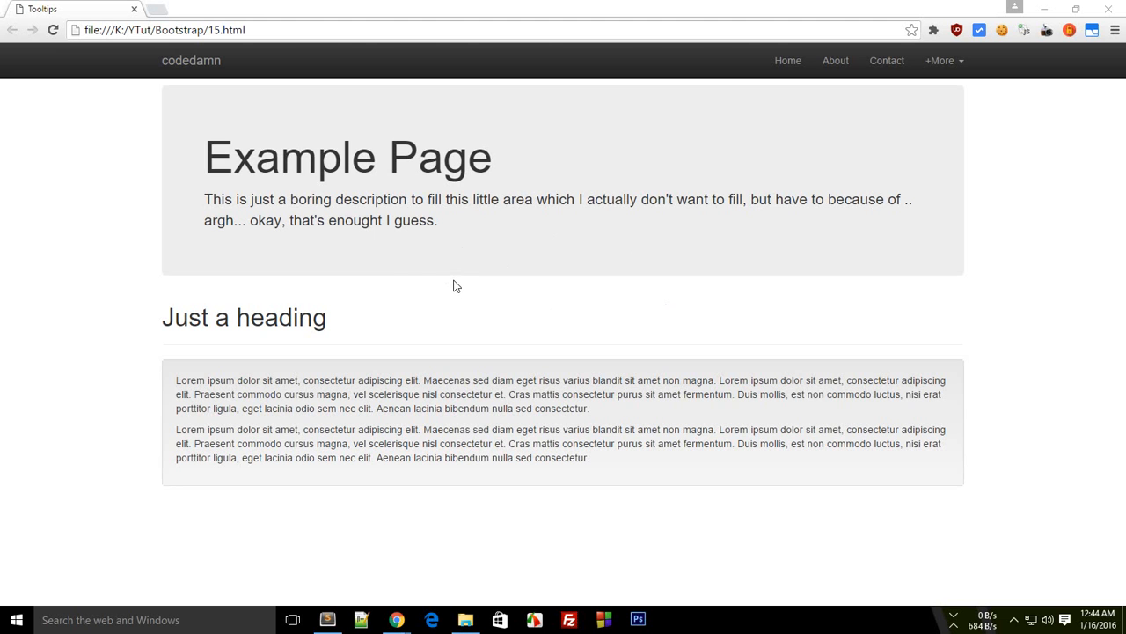
{"action": "mouse_move", "coordinate": [419, 280]}
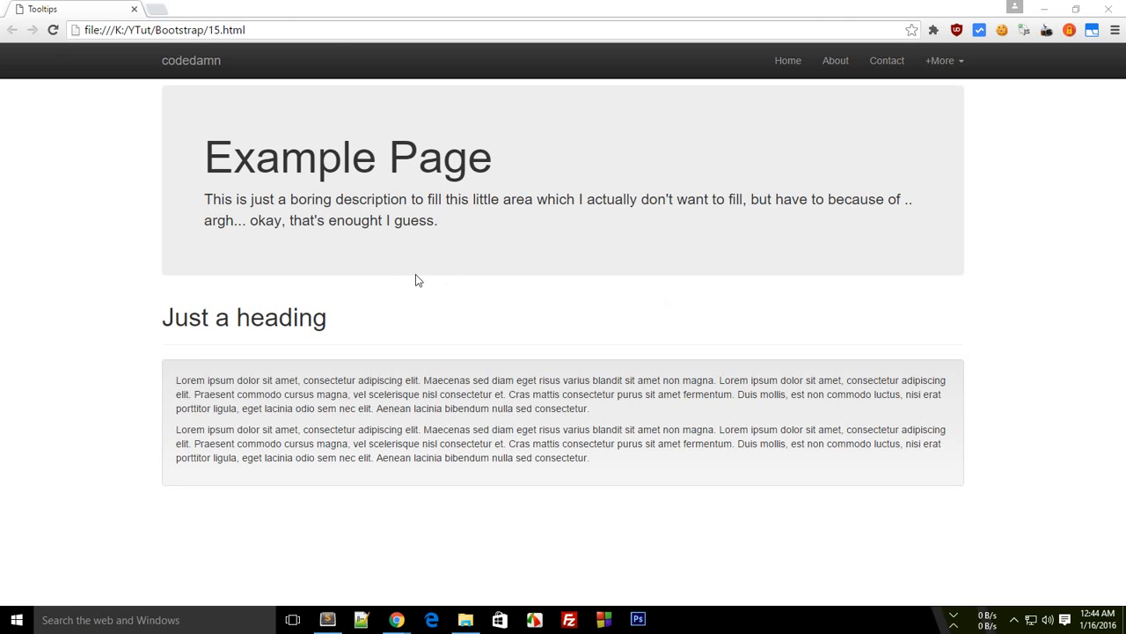
{"action": "mouse_move", "coordinate": [431, 283]}
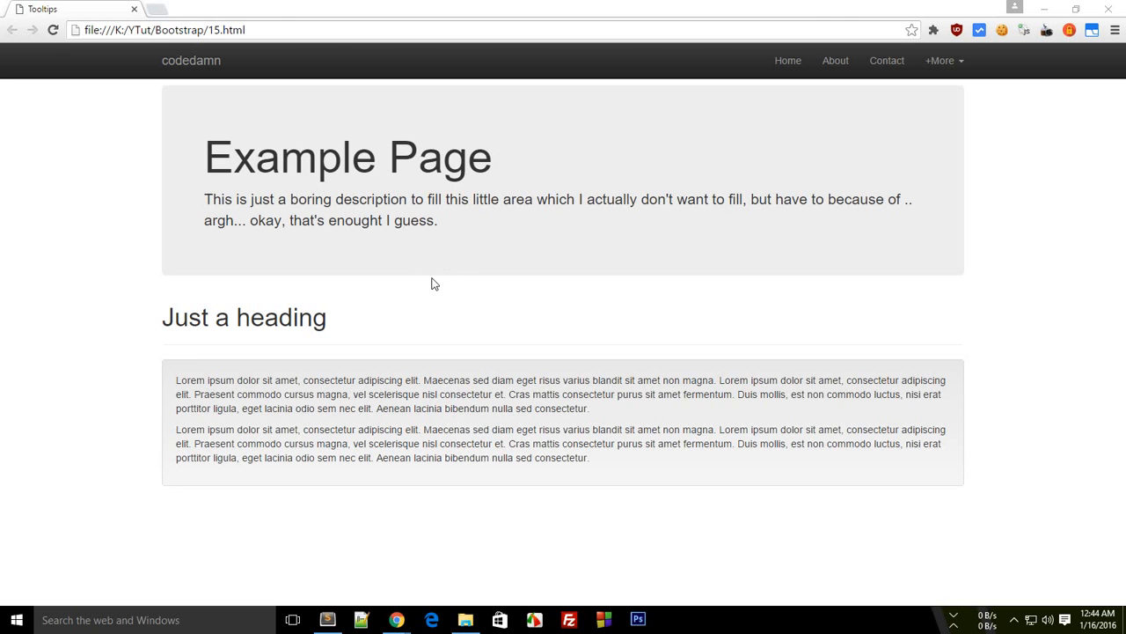
{"action": "mouse_move", "coordinate": [642, 279]}
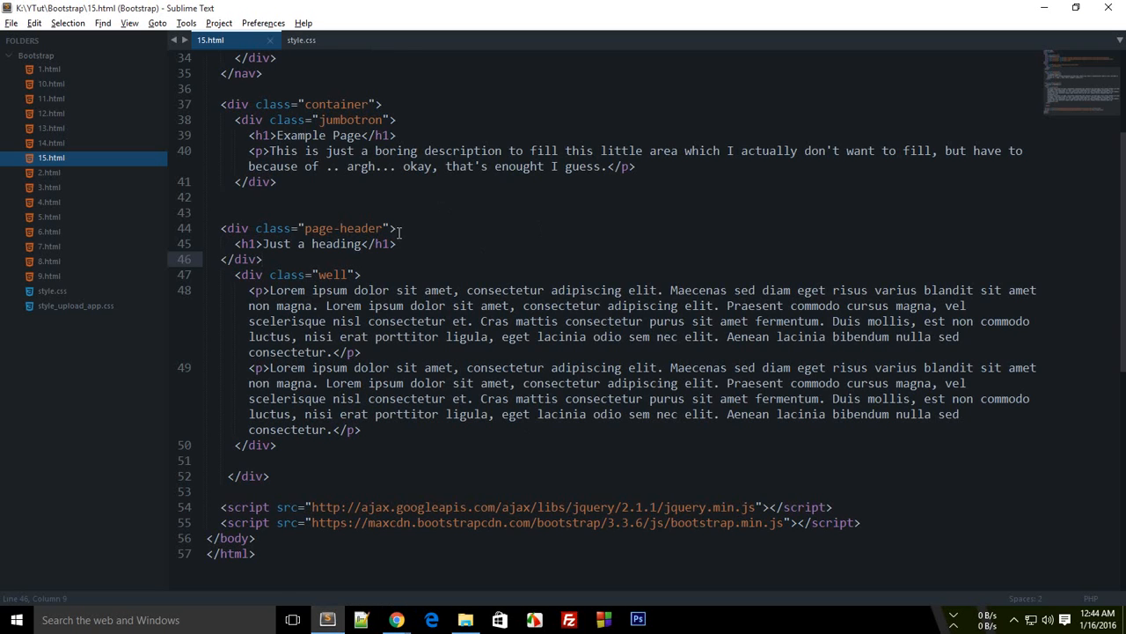
- Wrap 'area' in an <a href="#"> link titled 'Area of square = side * side'
{"action": "scroll", "scroll_direction": "up", "scroll_amount": 3}
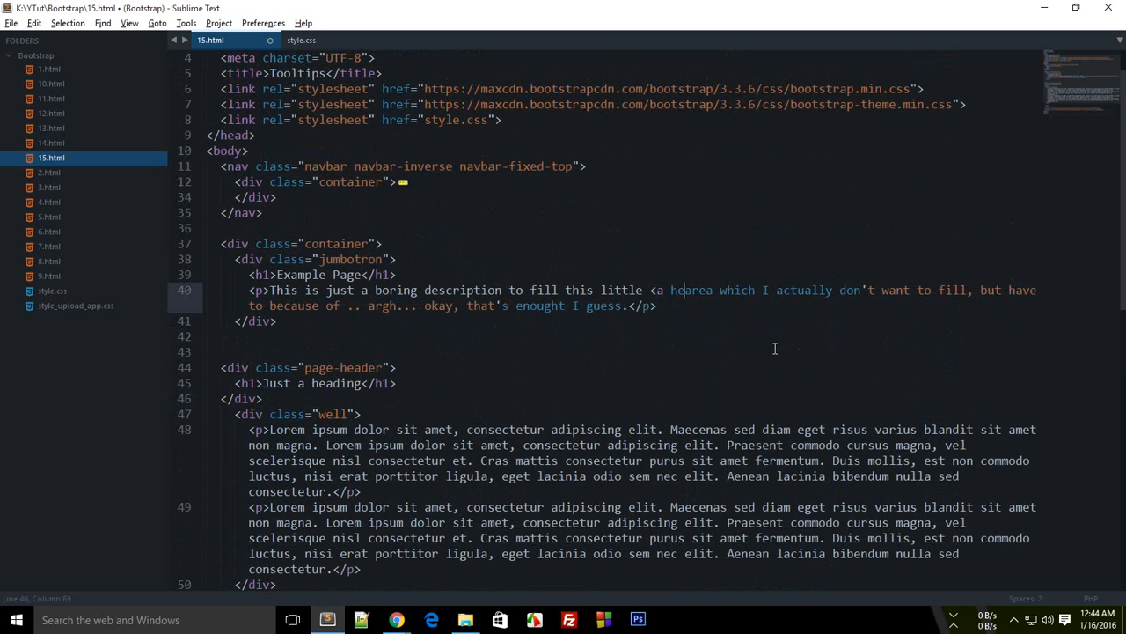
{"action": "type", "text": "href=\"\""}
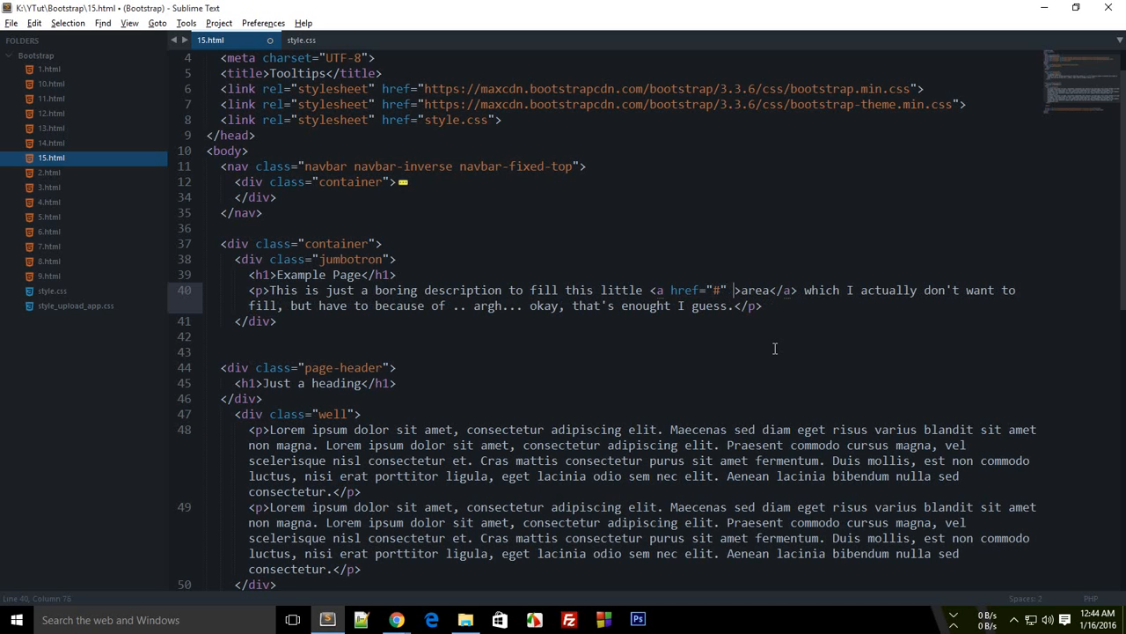
{"action": "type", "text": "title=\""}
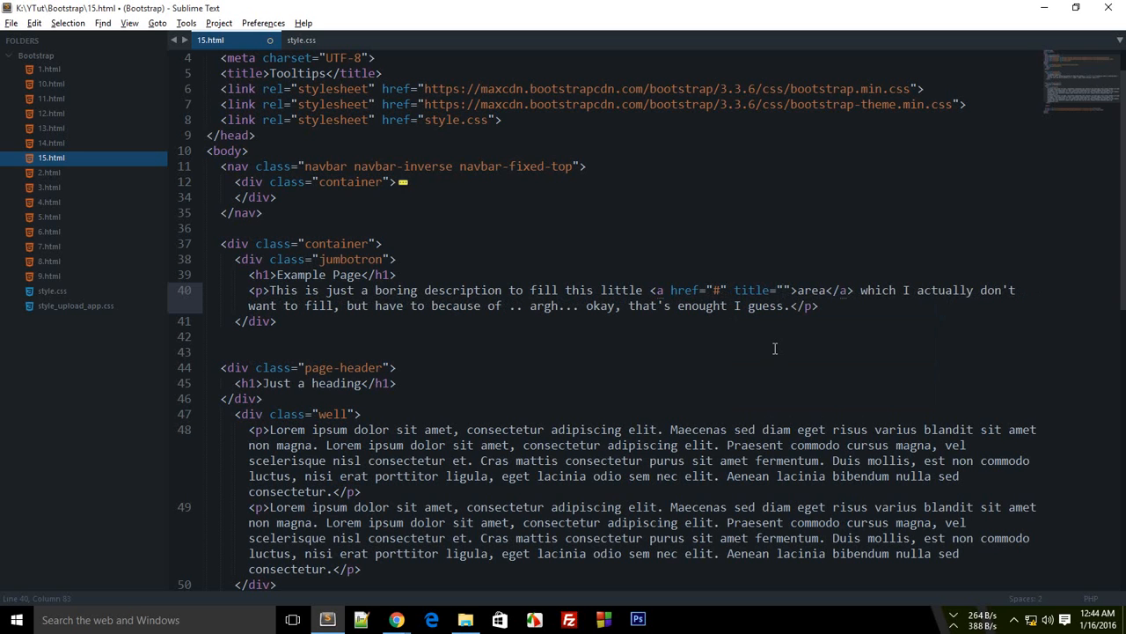
{"action": "type", "text": "Area of square ="}
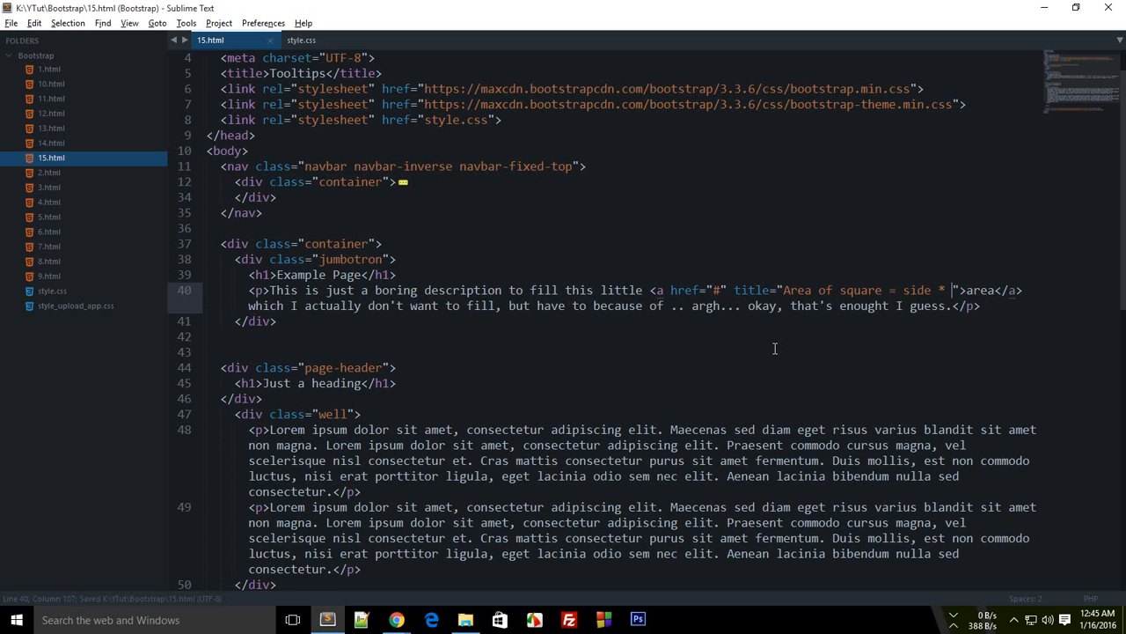
{"action": "type", "text": "side"}
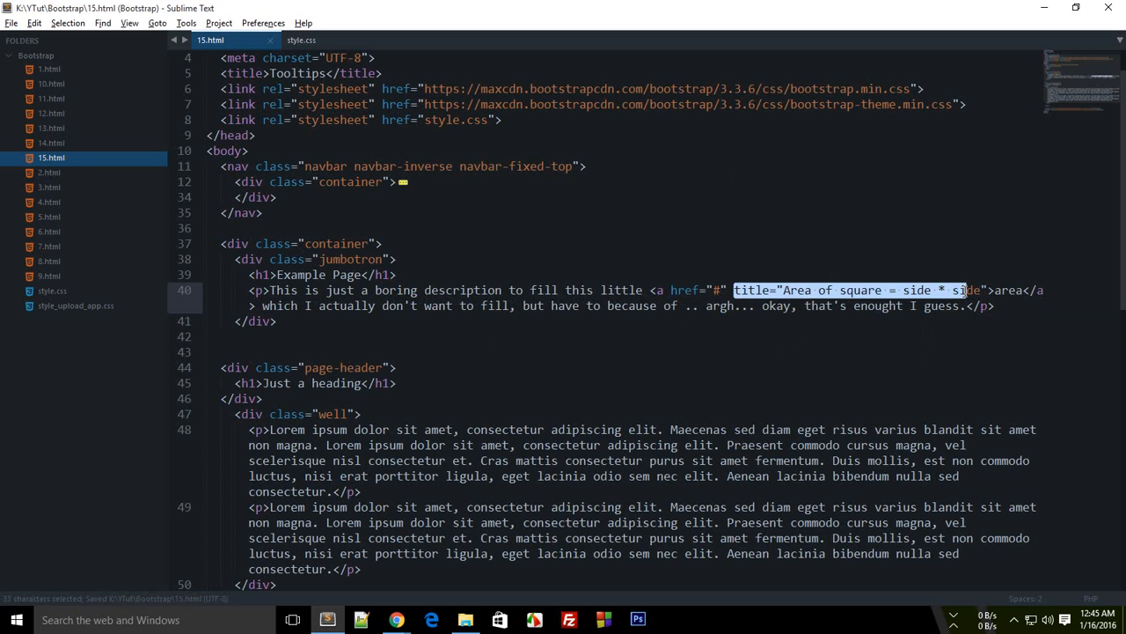
{"action": "mouse_move", "coordinate": [395, 619]}
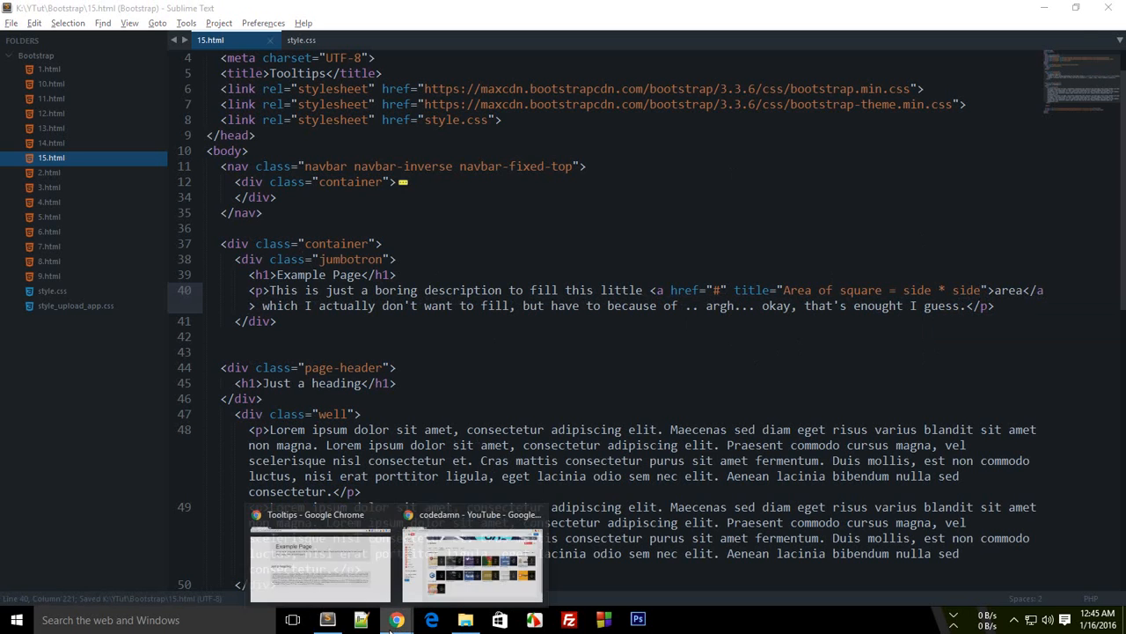
- Check the rendered 'area' link in the browser, then return to the HTML source
{"action": "left_click", "coordinate": [320, 560]}
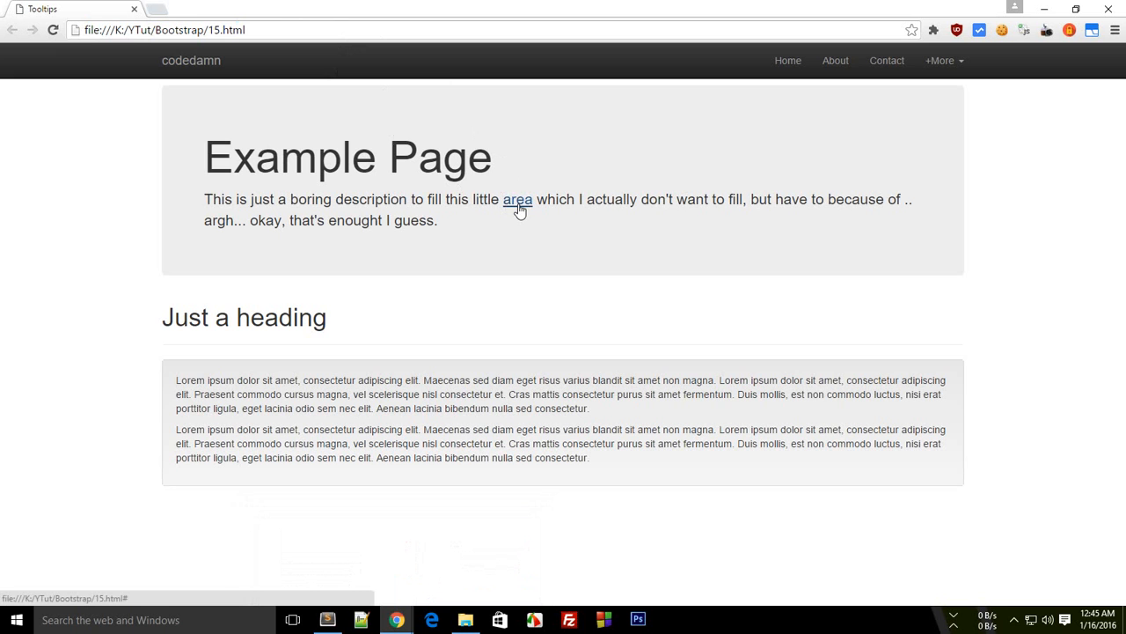
{"action": "mouse_move", "coordinate": [518, 199]}
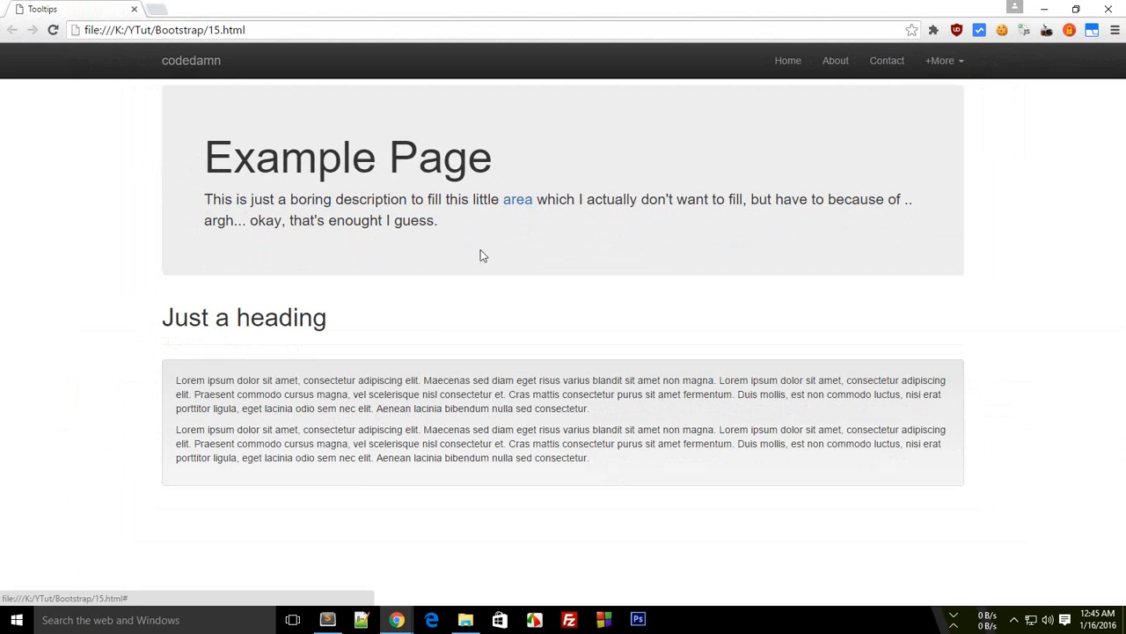
{"action": "mouse_move", "coordinate": [395, 486]}
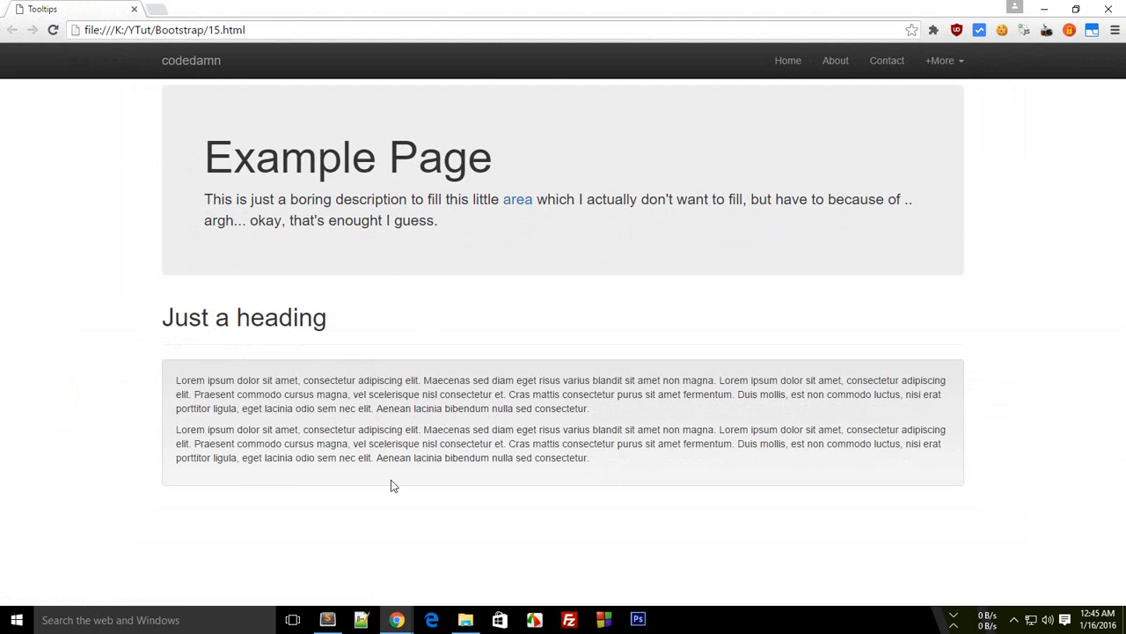
{"action": "left_click", "coordinate": [328, 620]}
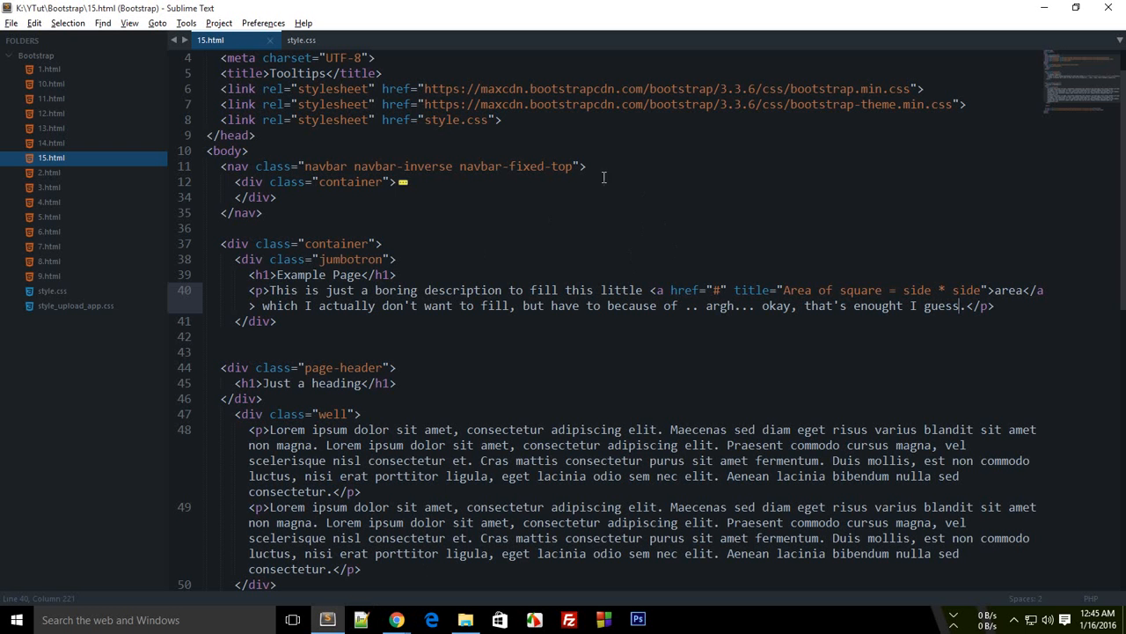
- Add a data-tooltip attribute to the 'area' link and save the HTML file
{"action": "scroll", "scroll_direction": "down", "scroll_amount": 3}
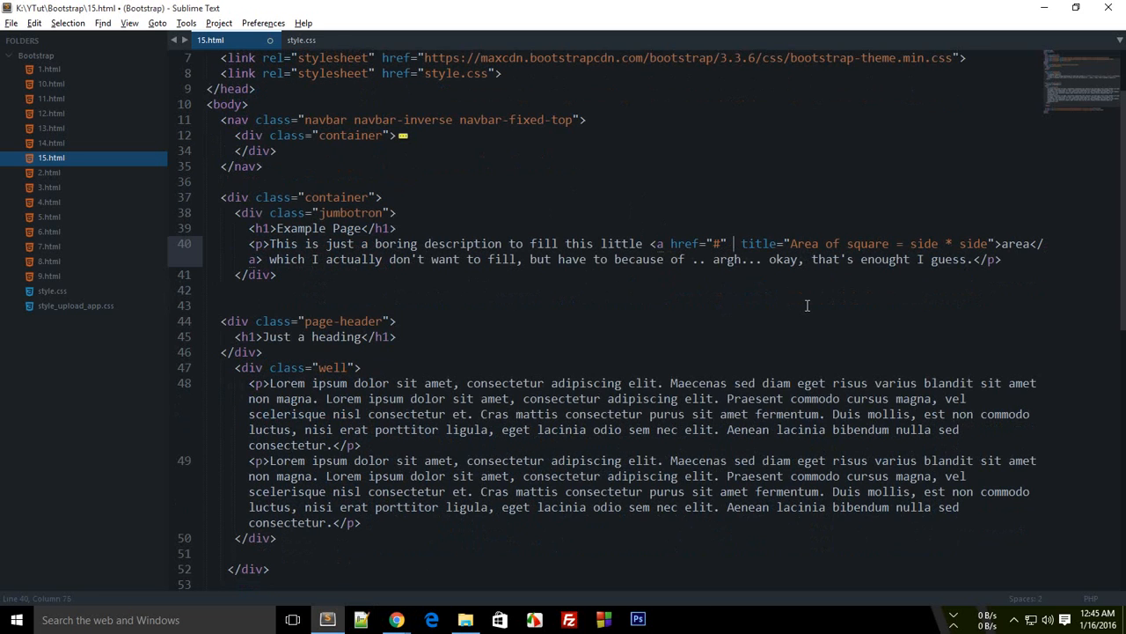
{"action": "type", "text": "data-tooltip"}
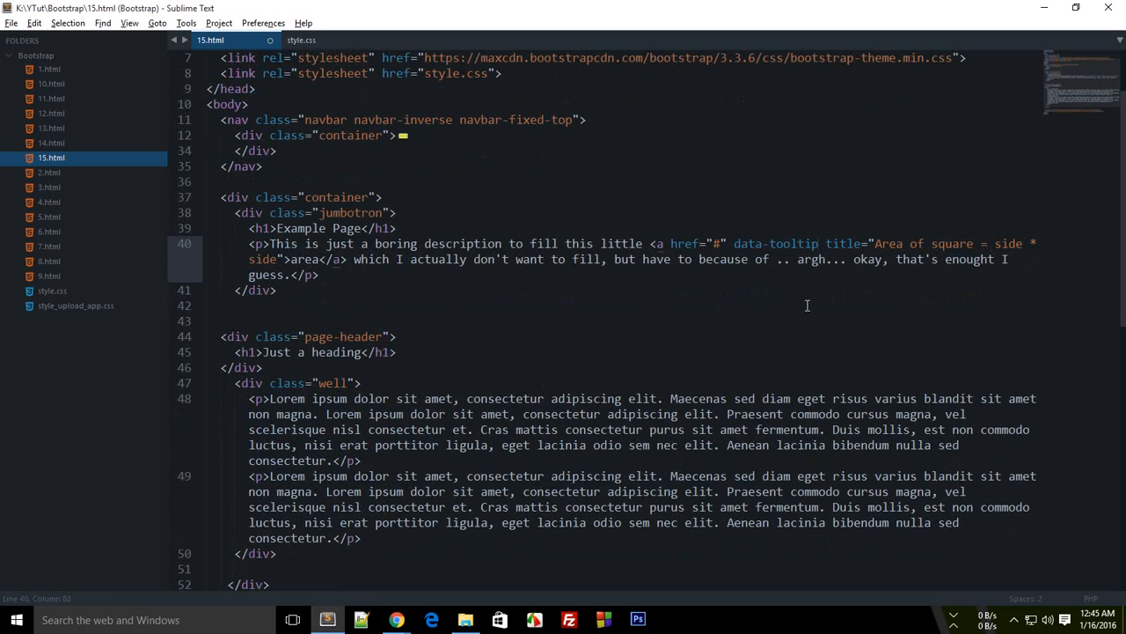
{"action": "key", "text": "ctrl+s"}
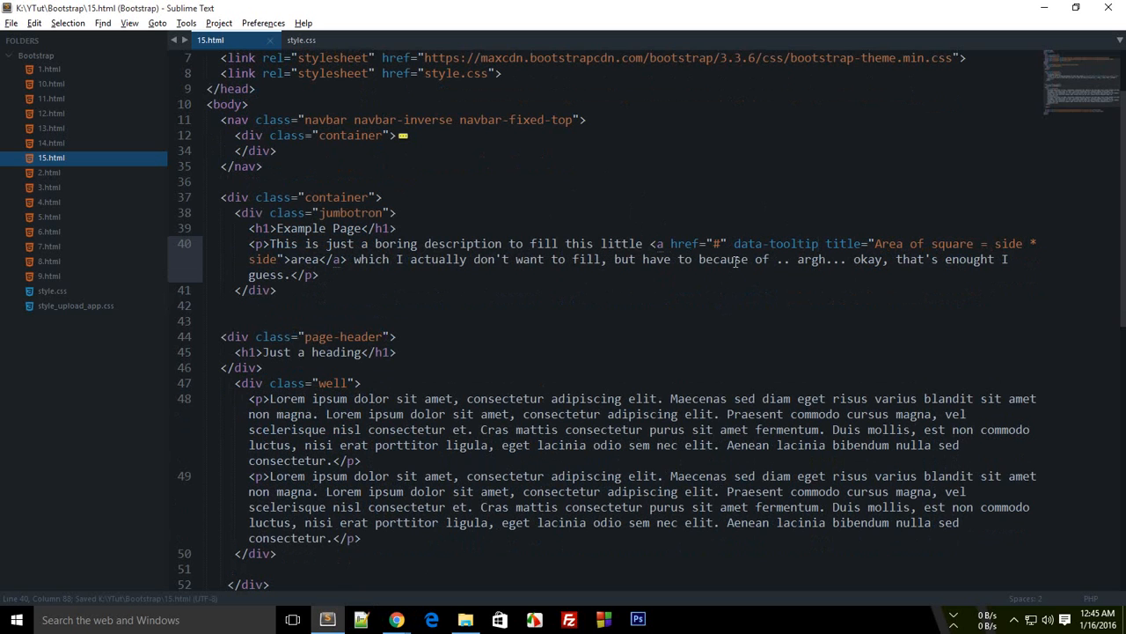
{"action": "mouse_move", "coordinate": [739, 185]}
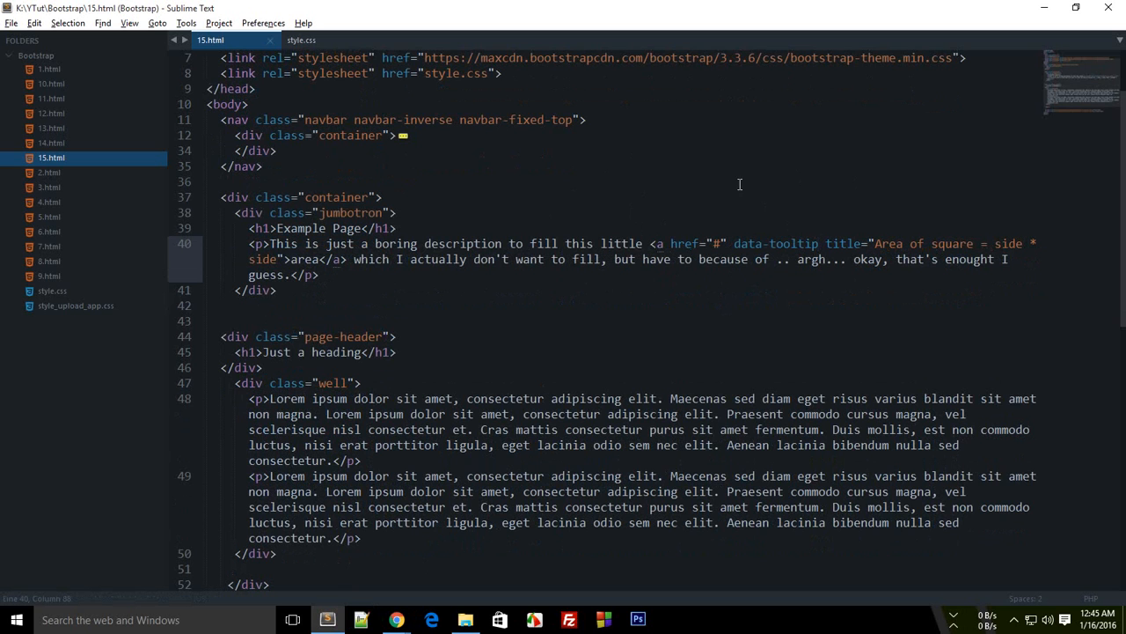
{"action": "scroll", "scroll_direction": "down", "scroll_amount": 3}
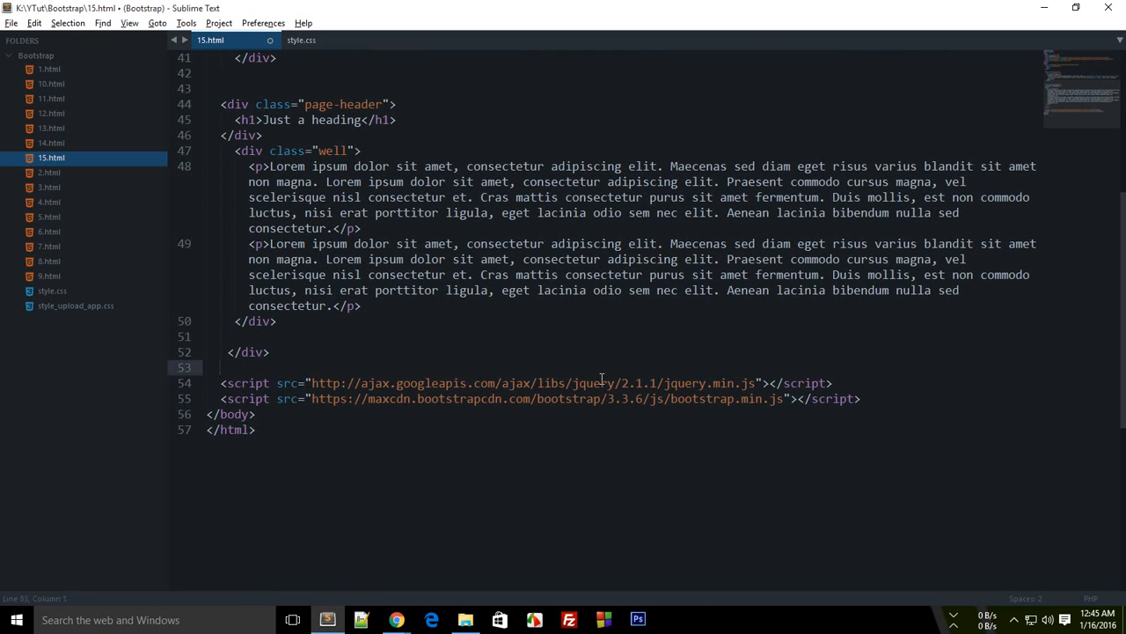
- Add an empty <script></script> block below the jQuery tag and review the link's tooltip attributes
{"action": "type", "text": "<script>"}
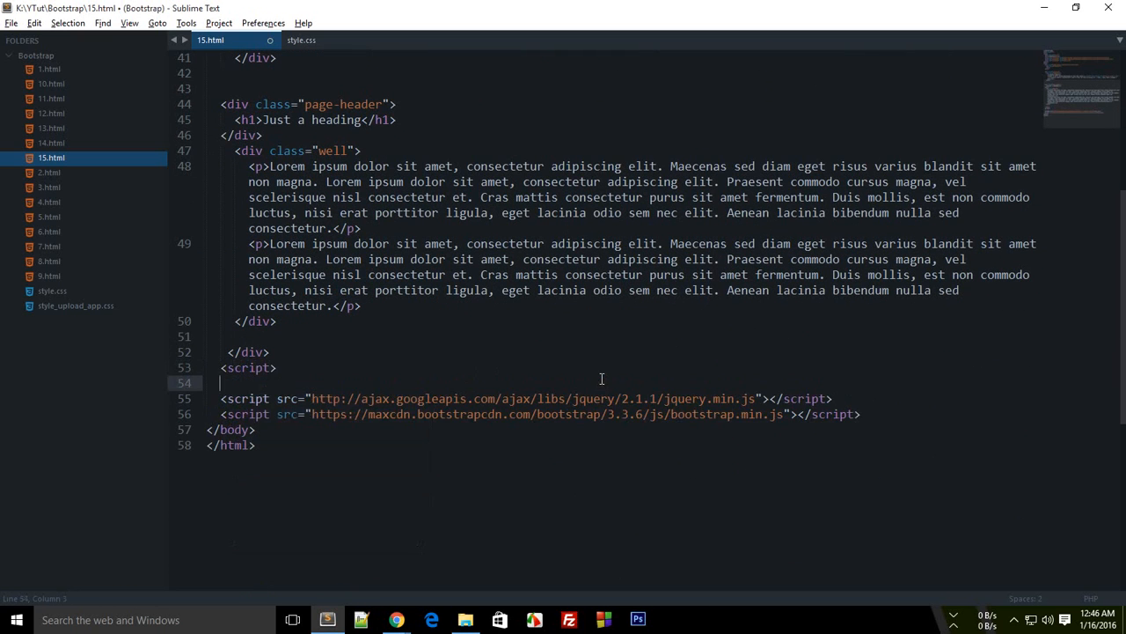
{"action": "type", "text": "</scr"}
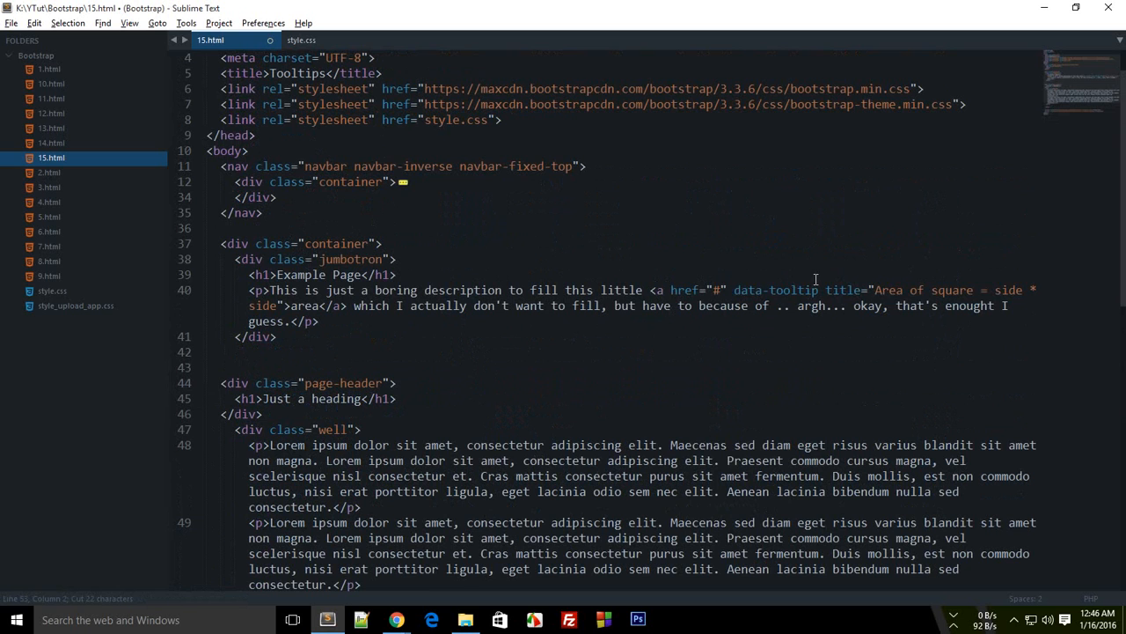
{"action": "left_click_drag", "start_coordinate": [670, 289], "coordinate": [975, 288]}
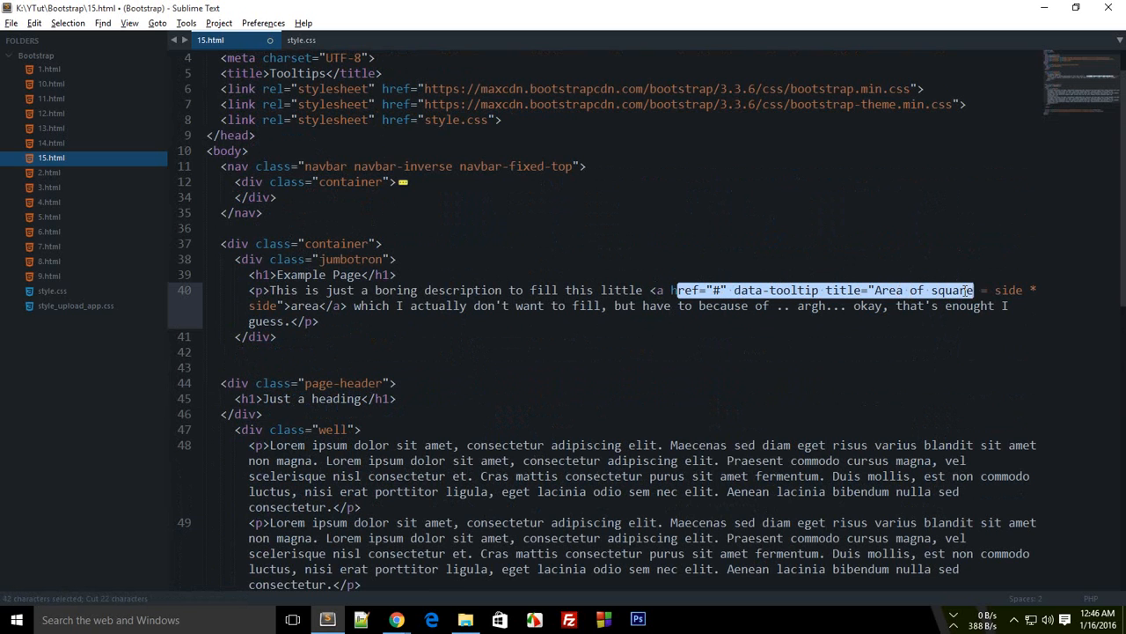
{"action": "double_click", "coordinate": [941, 289]}
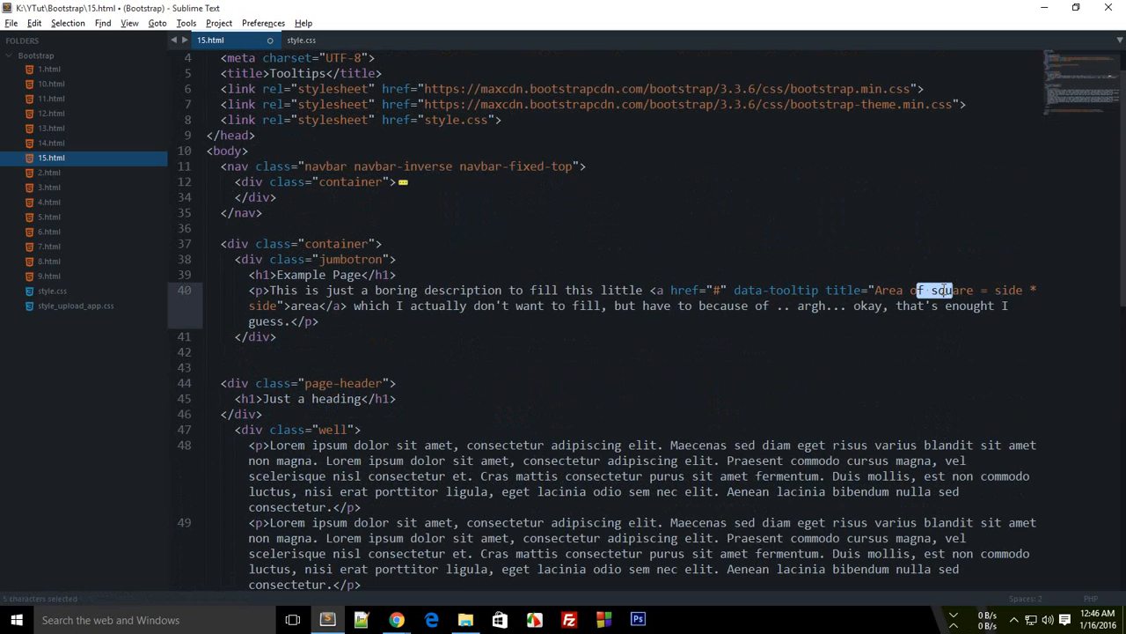
{"action": "left_click", "coordinate": [396, 275]}
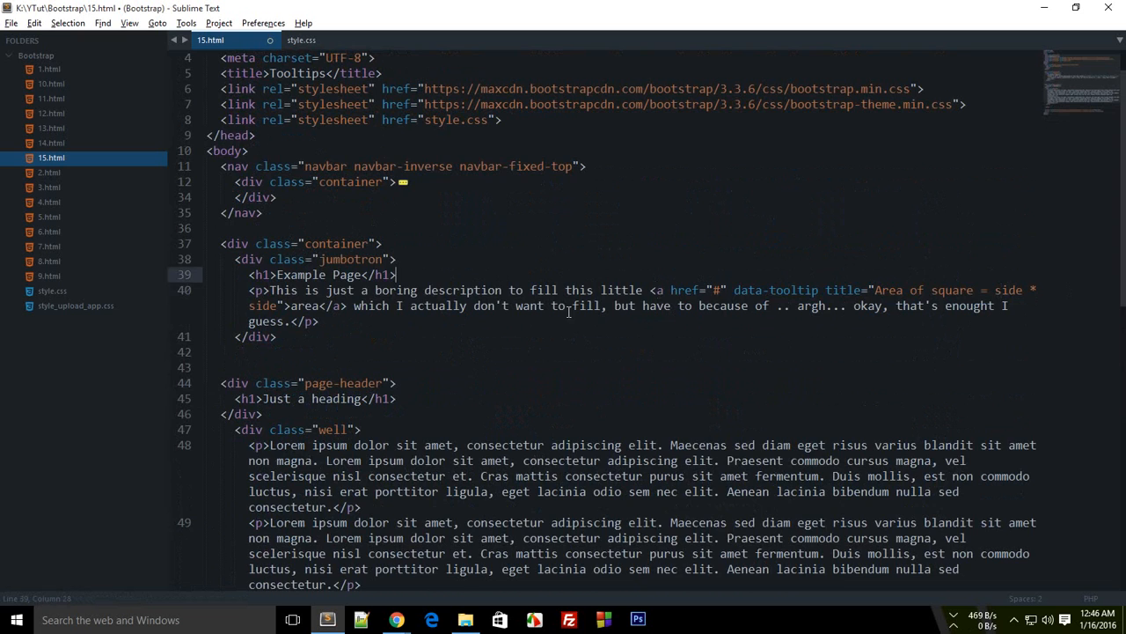
{"action": "scroll", "scroll_direction": "down", "scroll_amount": 3}
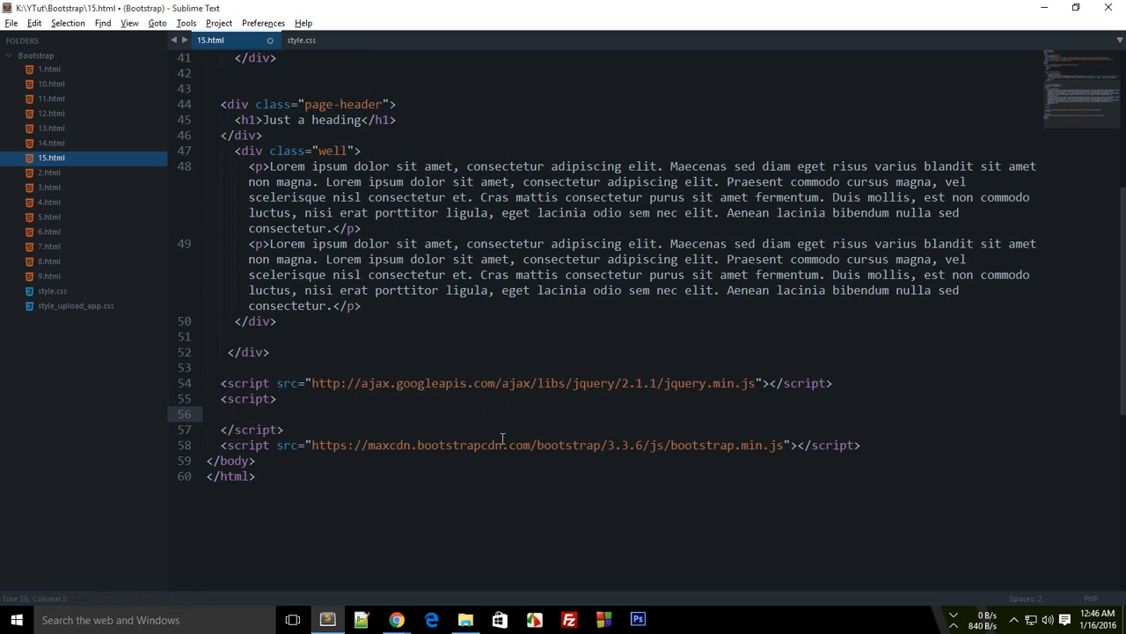
- Write $(function(){ $('[data-tooltip]').too... }) using the attribute name copied from the link
{"action": "type", "text": "$"}
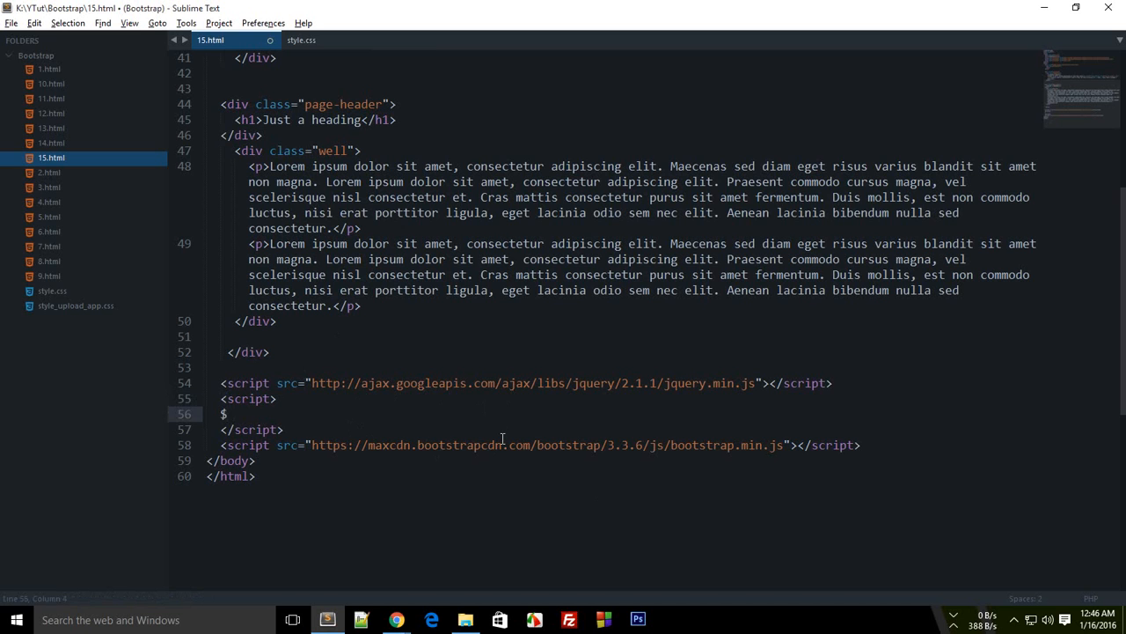
{"action": "type", "text": "(function() {"}
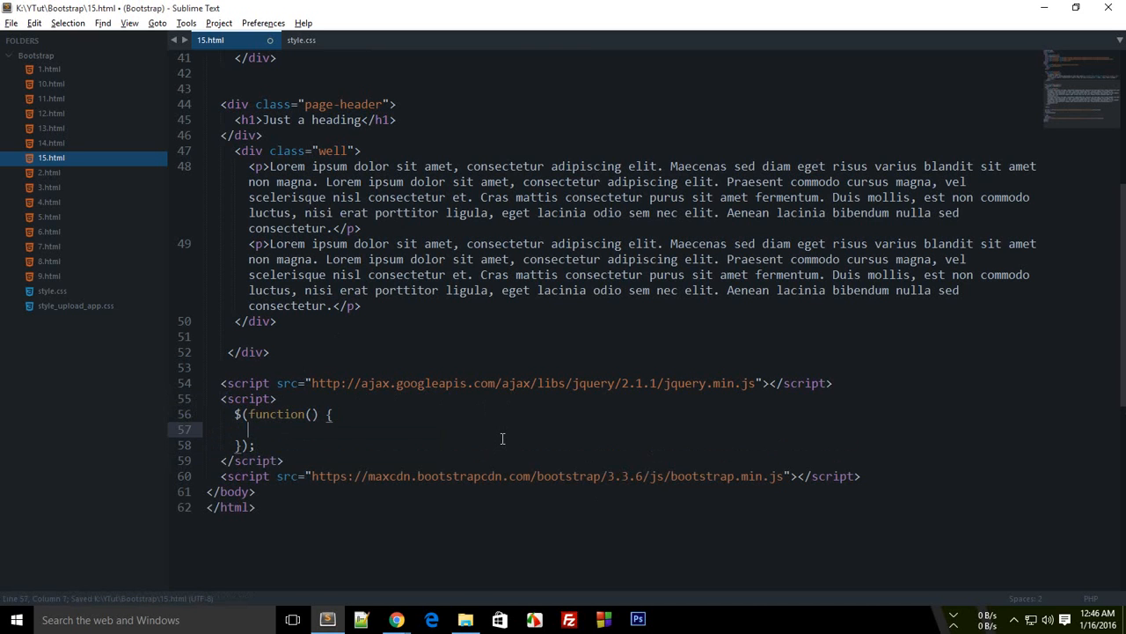
{"action": "type", "text": "$()"}
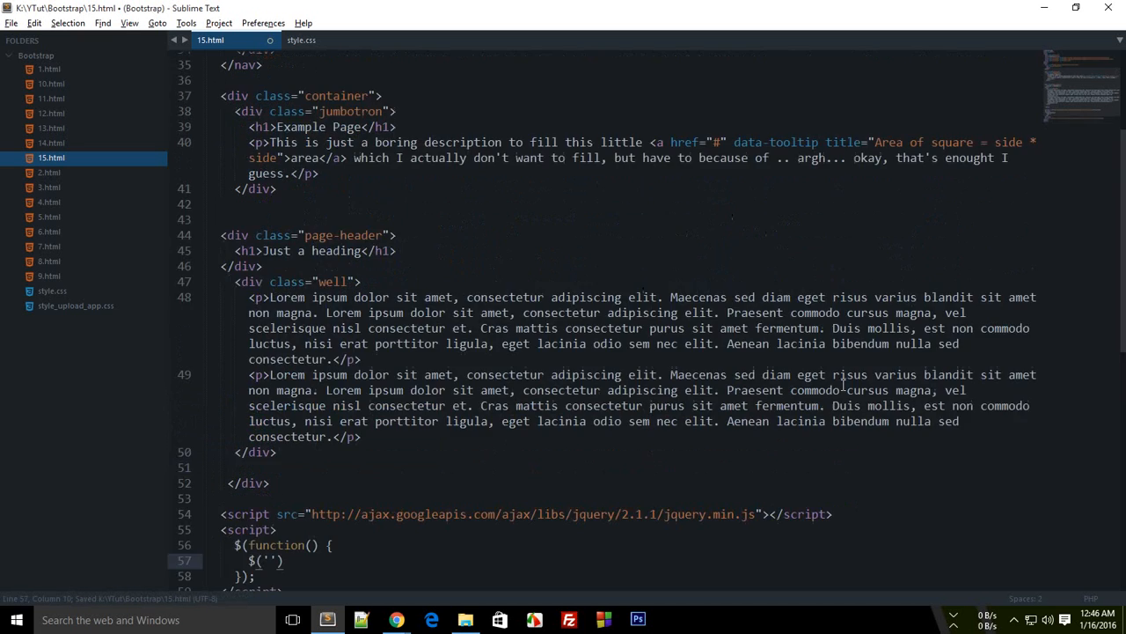
{"action": "double_click", "coordinate": [774, 288]}
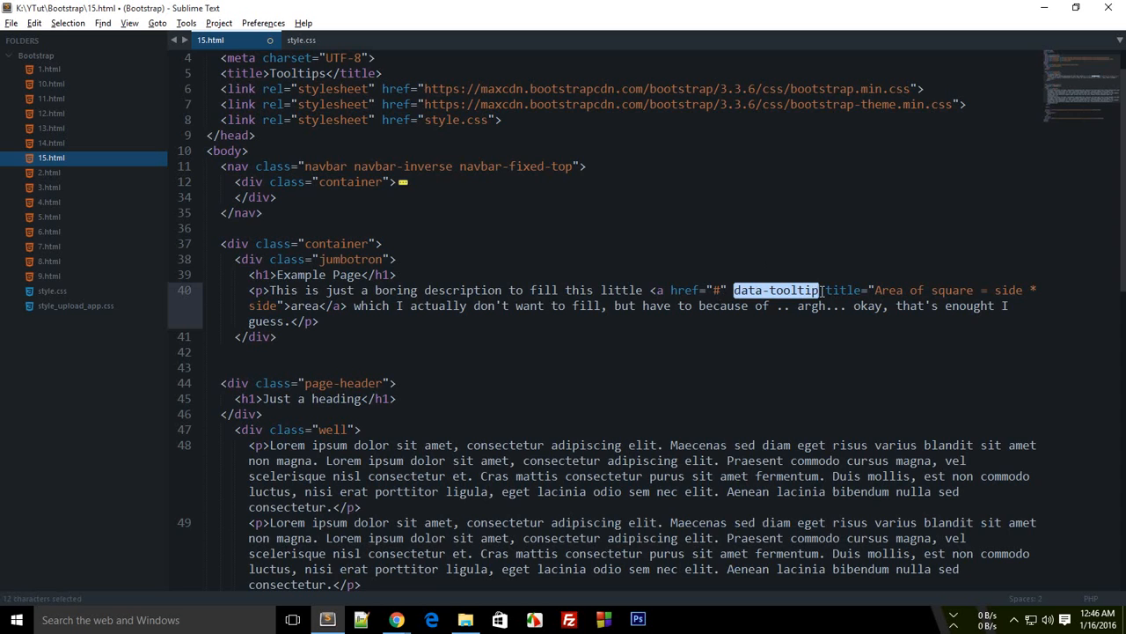
{"action": "key", "text": "ctrl+c"}
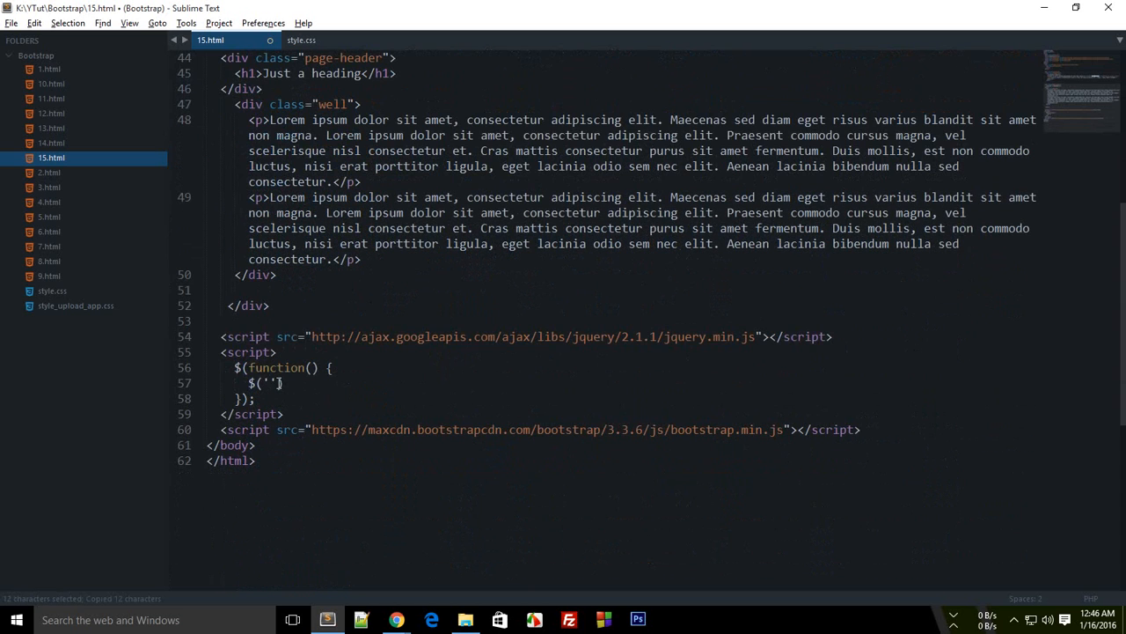
{"action": "type", "text": "[data-tooltip"}
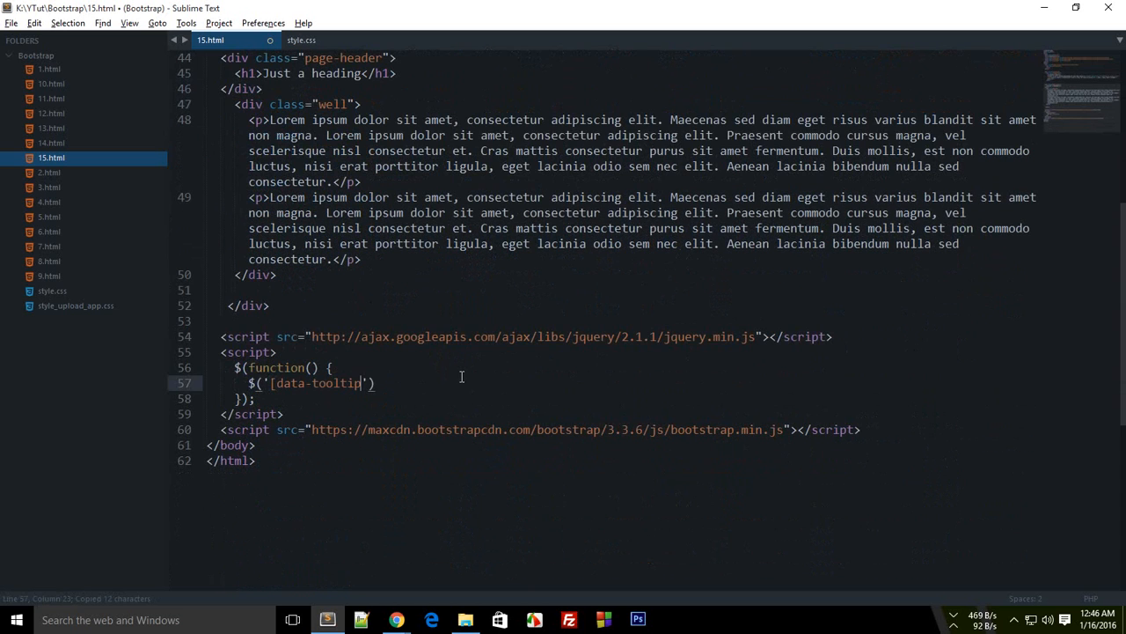
{"action": "type", "text": "]"}
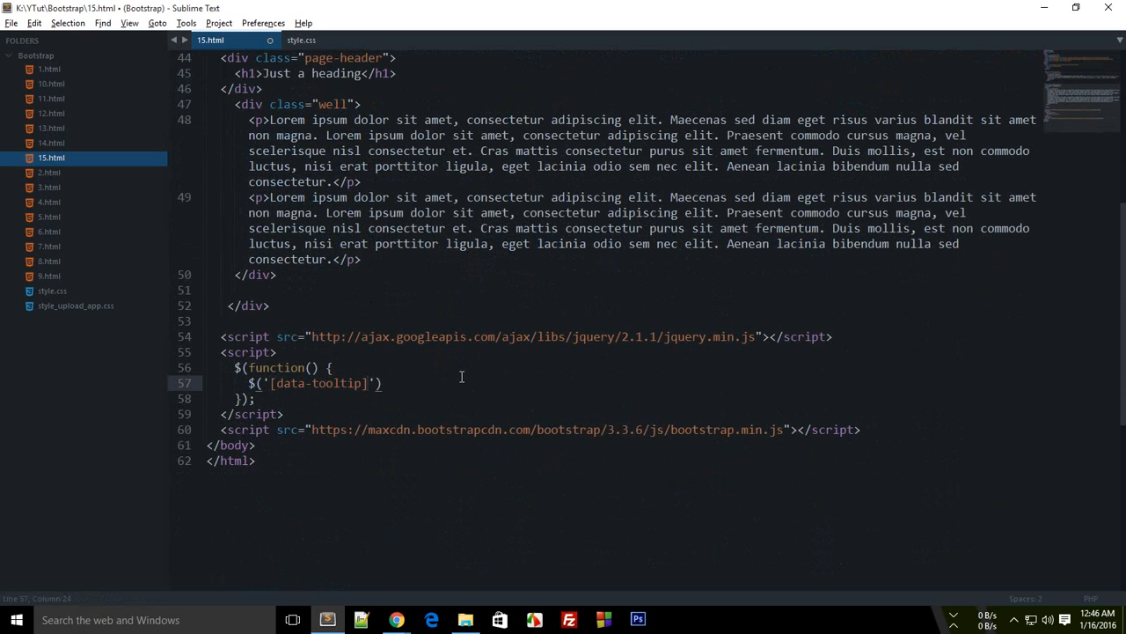
{"action": "type", "text": ".tooltip();"}
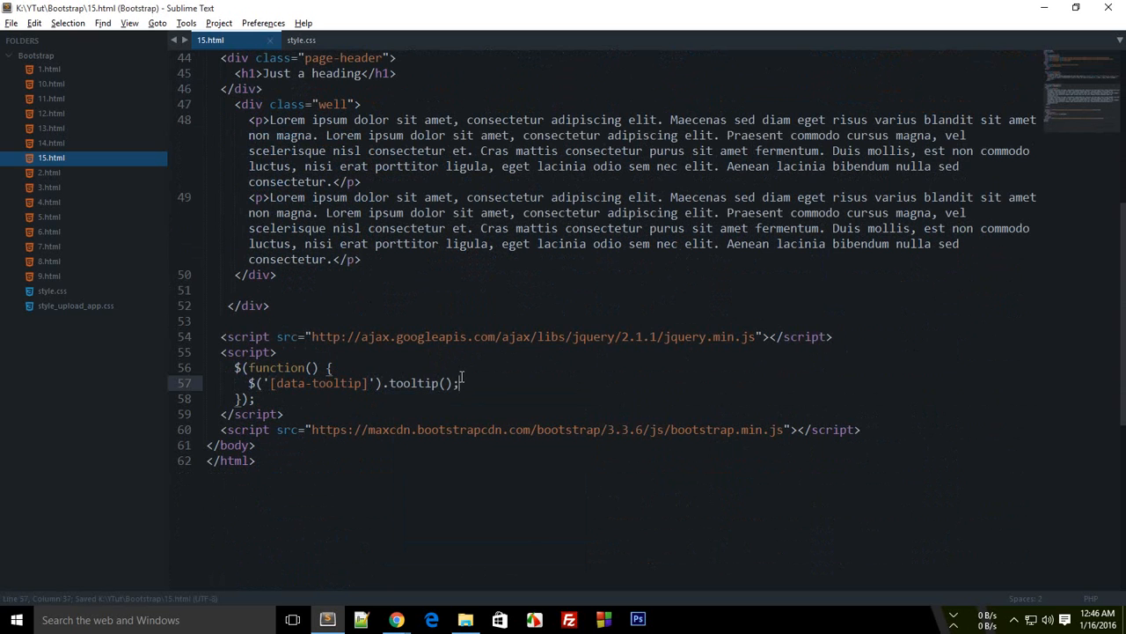
- Complete the selector line with .tooltip(); and save 15.html
{"action": "left_click_drag", "start_coordinate": [461, 384], "coordinate": [255, 384]}
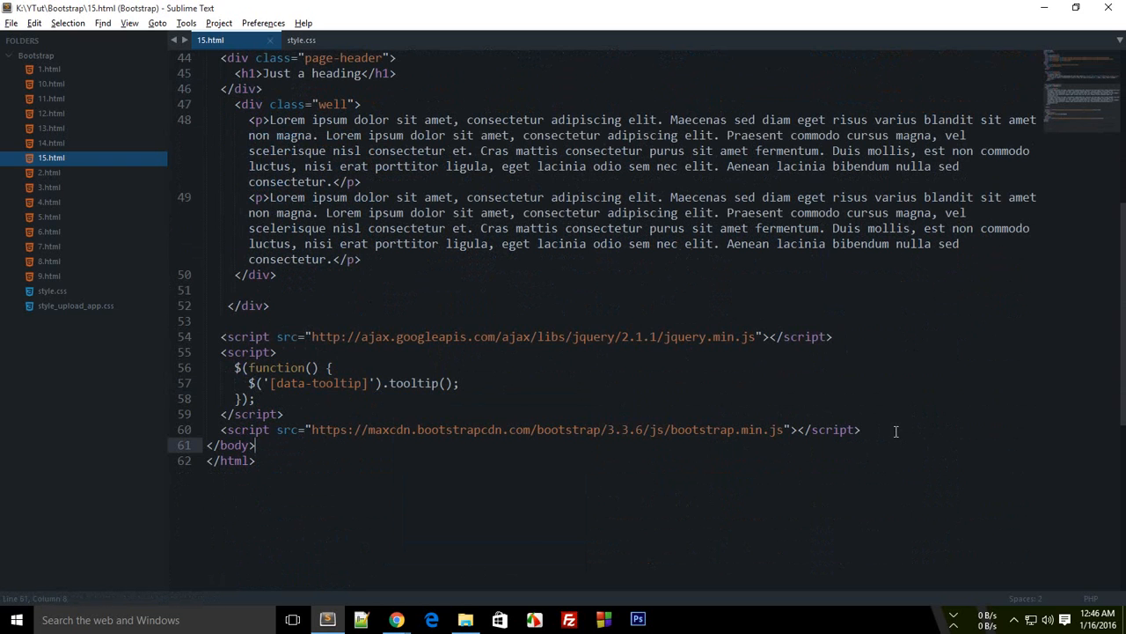
{"action": "key", "text": "ctrl+x"}
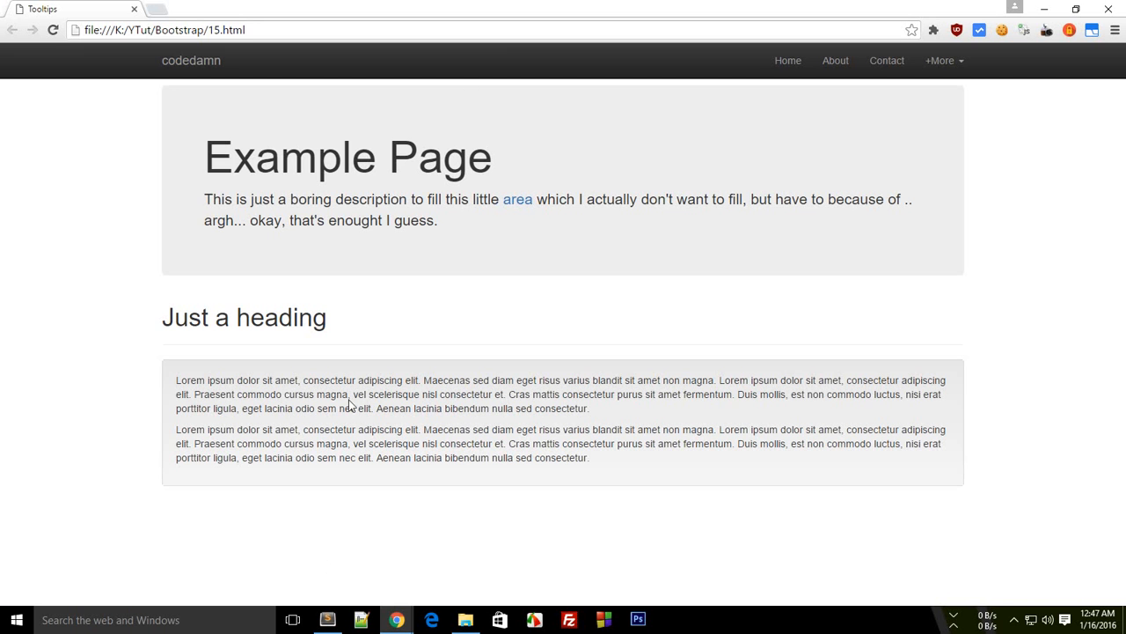
{"action": "mouse_move", "coordinate": [514, 151]}
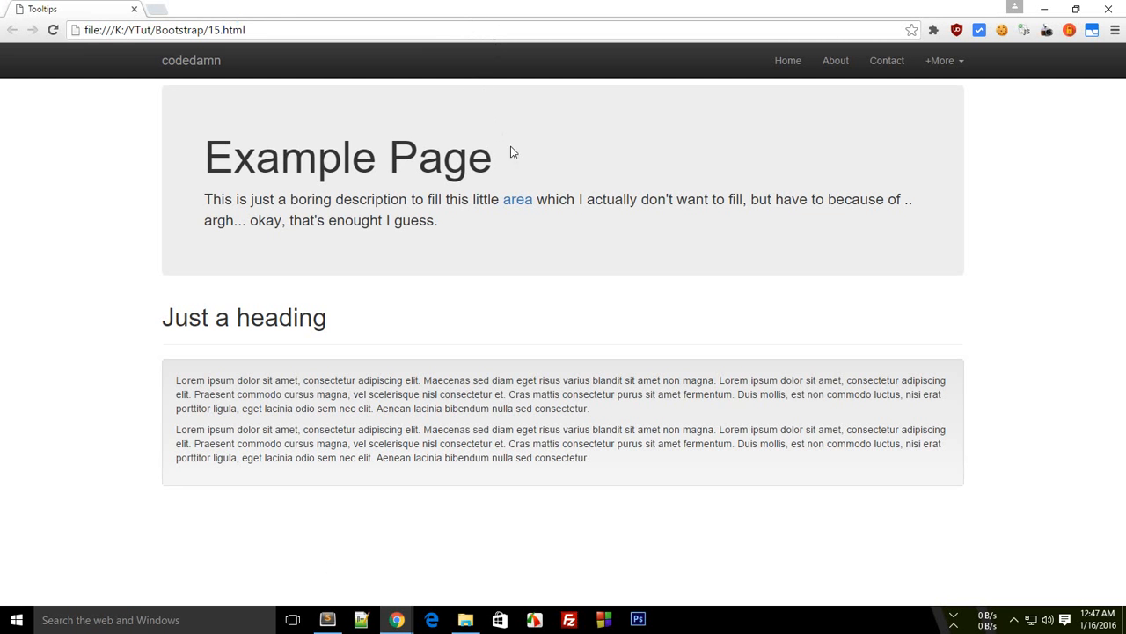
{"action": "mouse_move", "coordinate": [518, 199]}
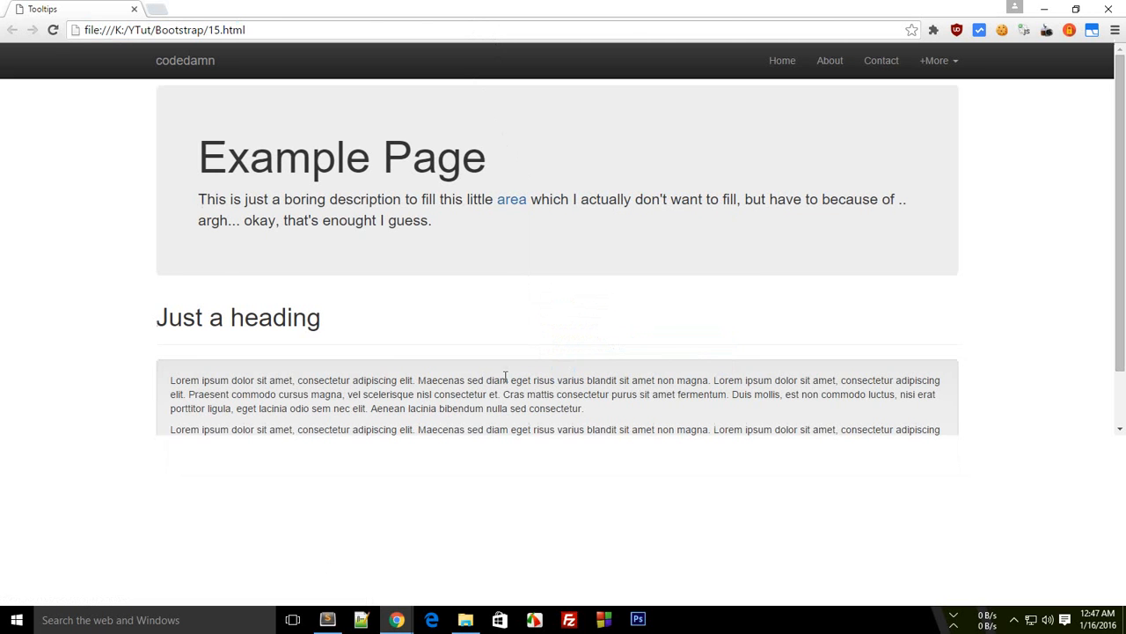
- Bring up the DevTools console showing the jQuery-required and tooltip-not-a-function errors
{"action": "key", "text": "F12"}
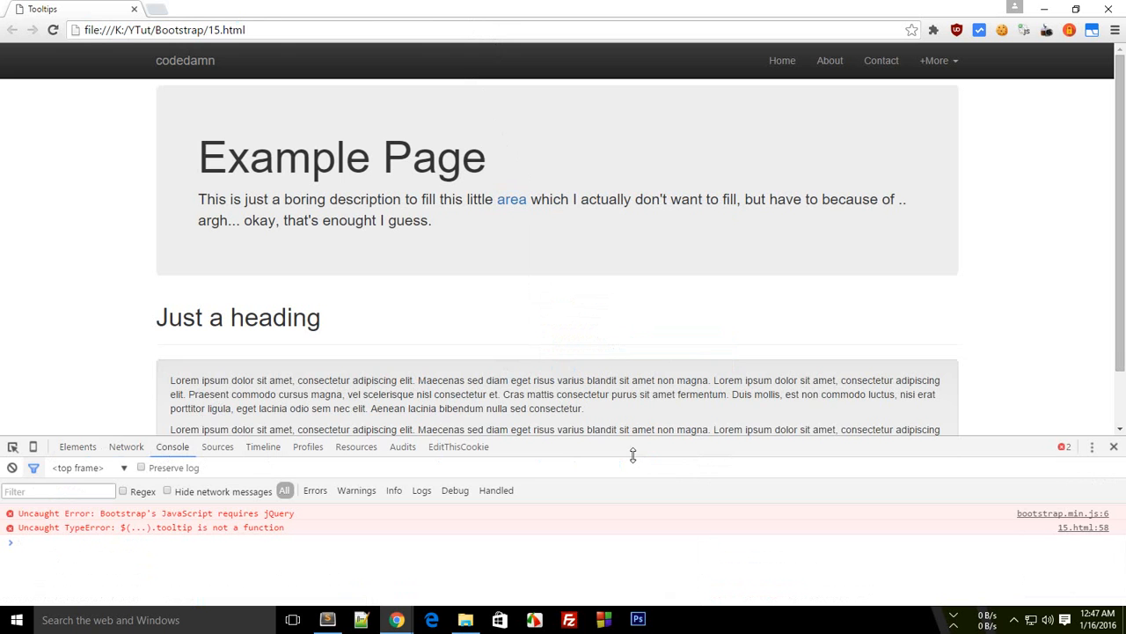
{"action": "left_click", "coordinate": [176, 30]}
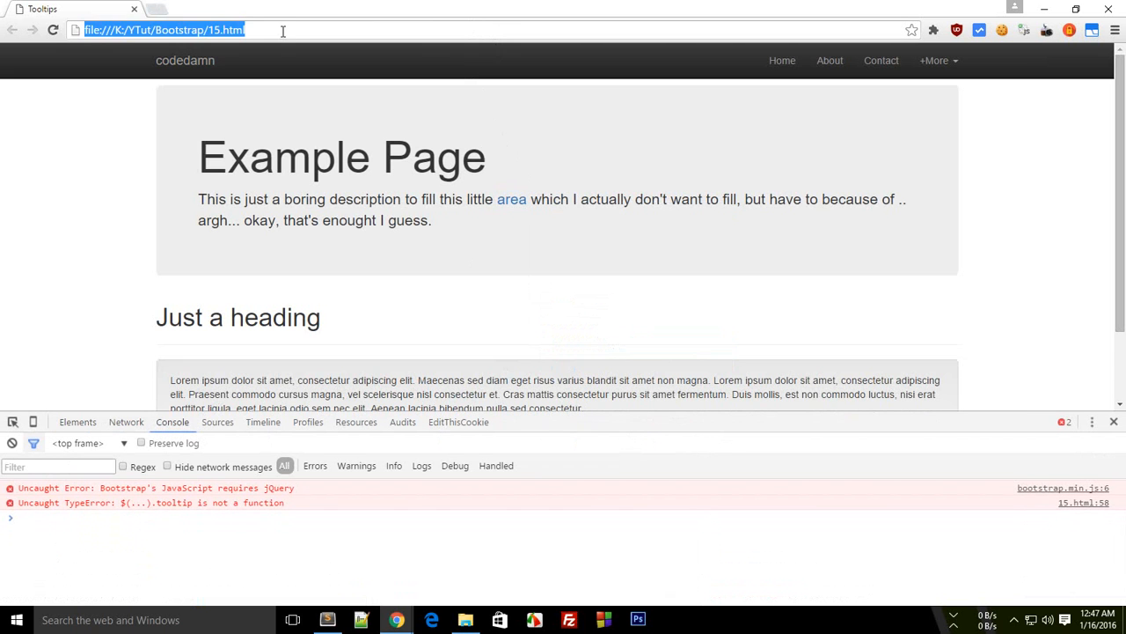
{"action": "double_click", "coordinate": [238, 490]}
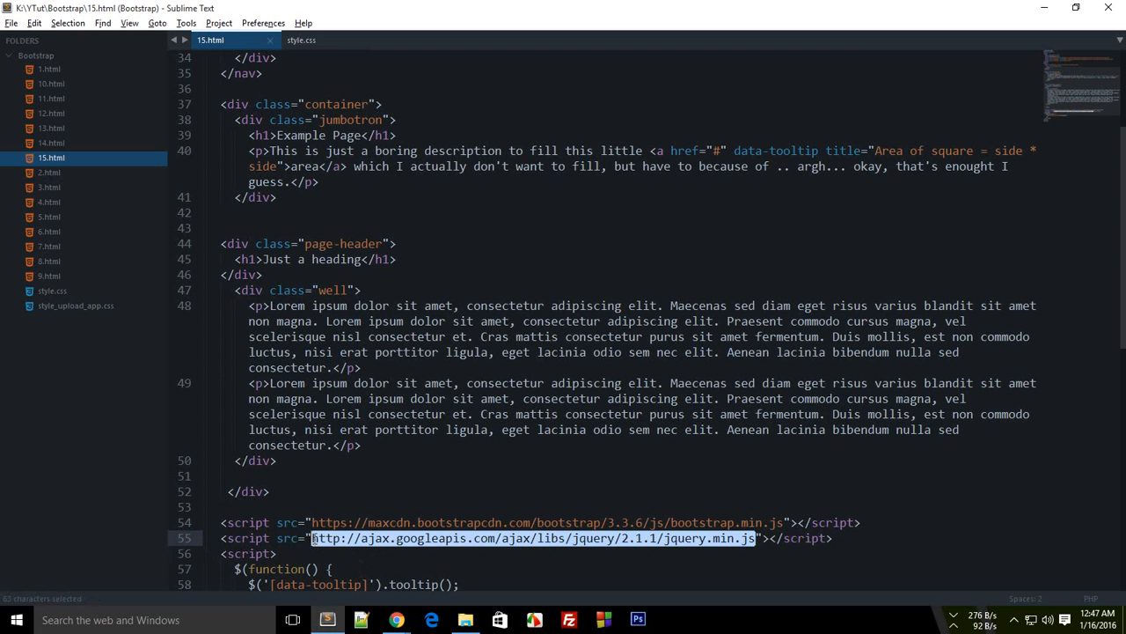
{"action": "left_click", "coordinate": [396, 620]}
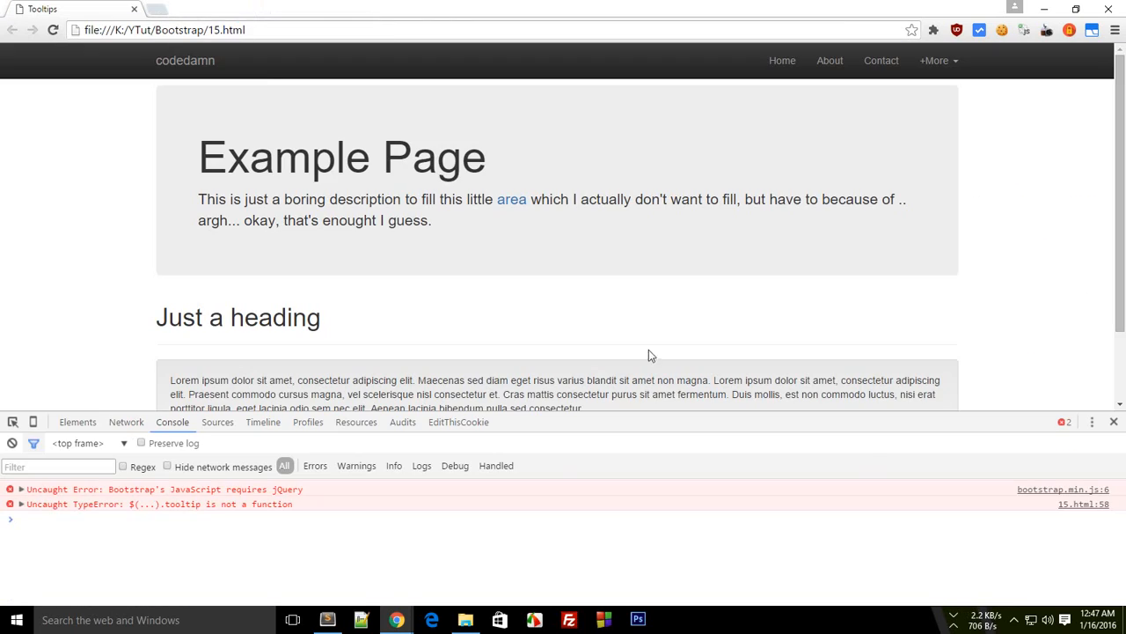
{"action": "mouse_move", "coordinate": [359, 482]}
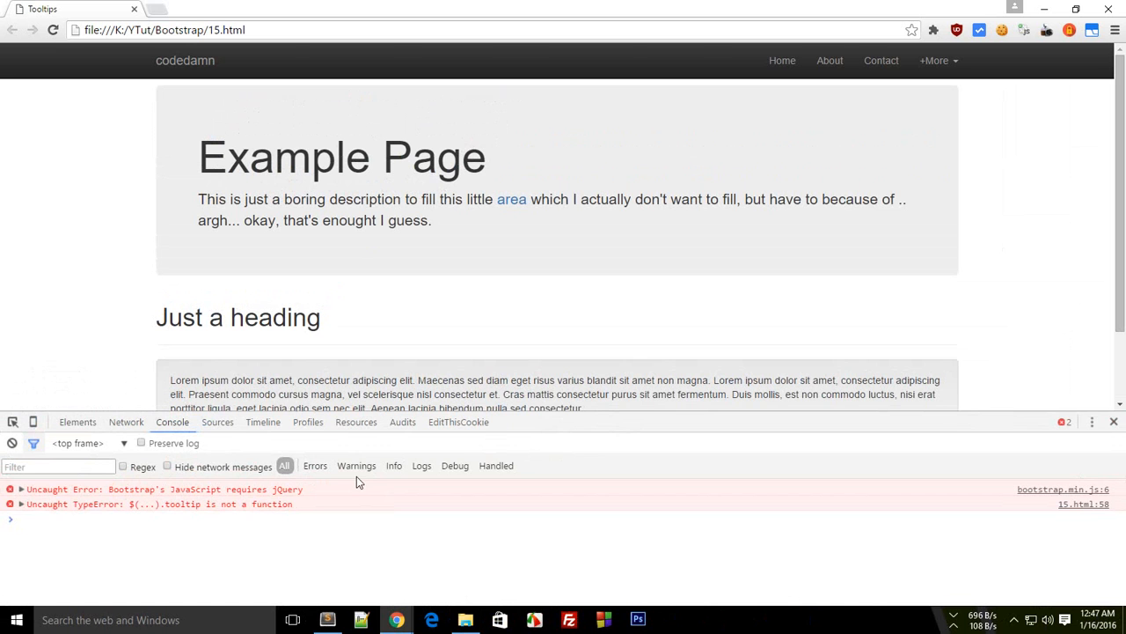
{"action": "mouse_move", "coordinate": [142, 493]}
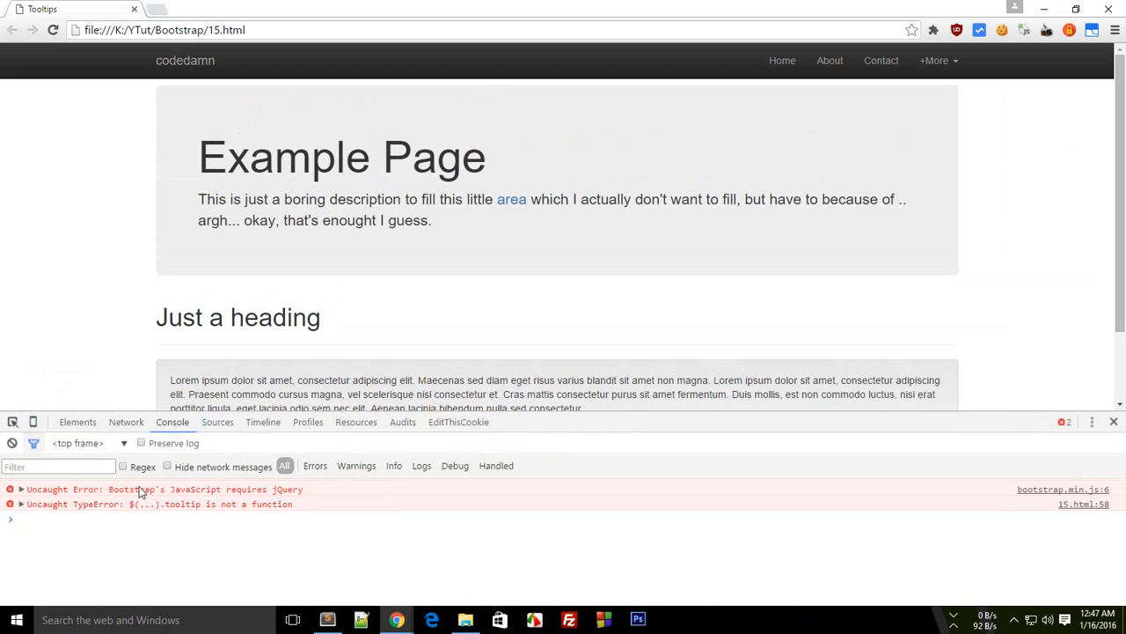
- Read the Bootstrap-requires-jQuery error, run $() in the console, and return after reordering the scripts
{"action": "left_click", "coordinate": [21, 489]}
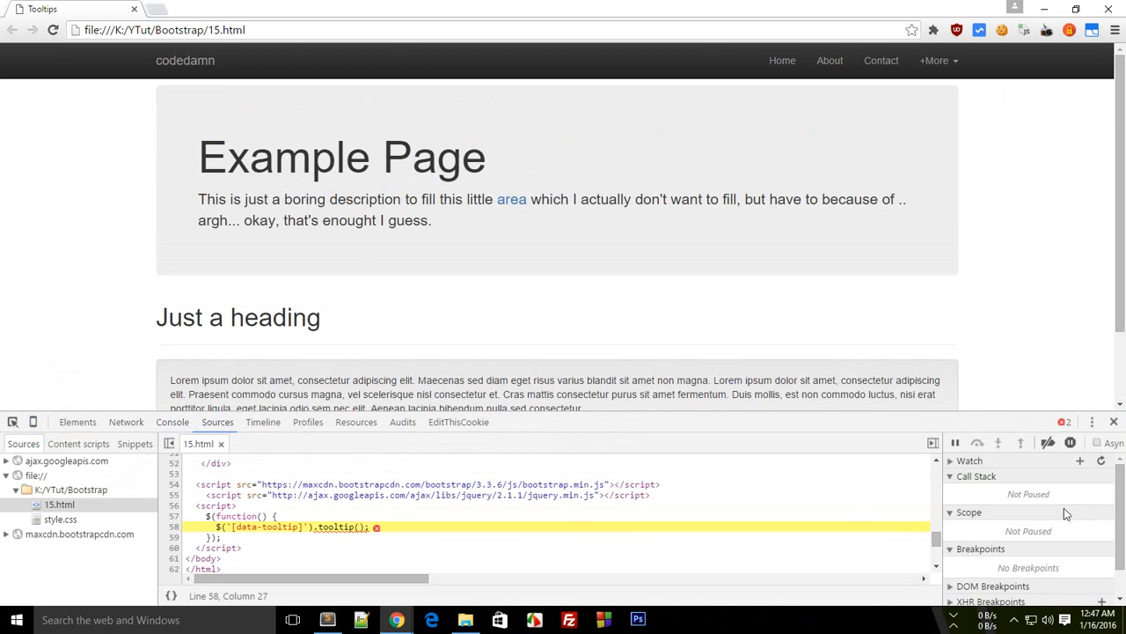
{"action": "left_click", "coordinate": [173, 422]}
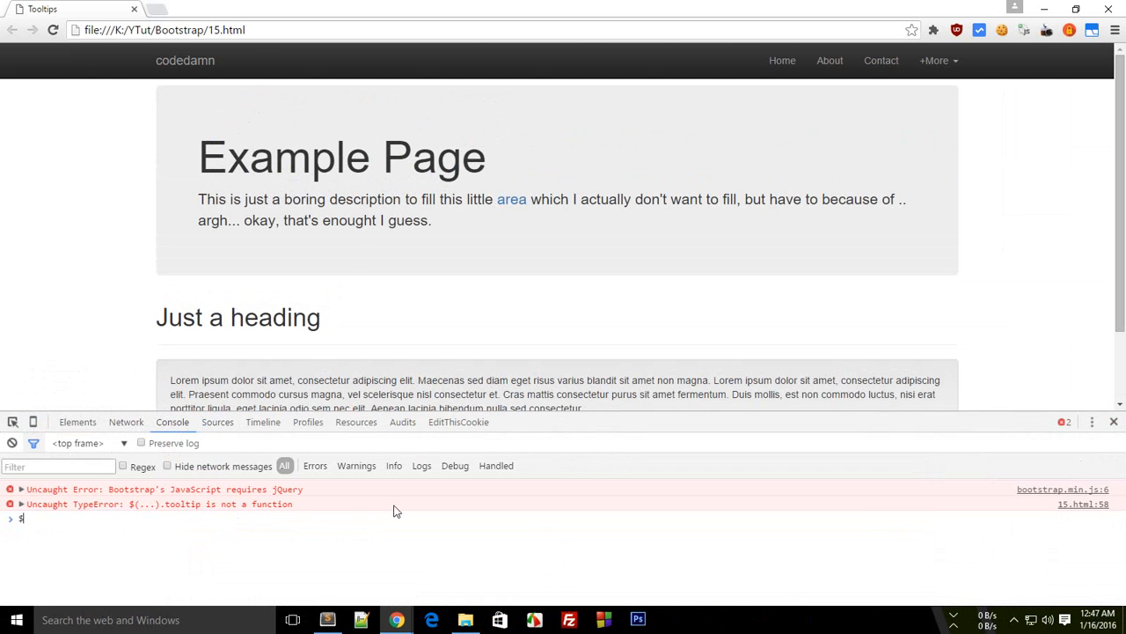
{"action": "key", "text": "Return"}
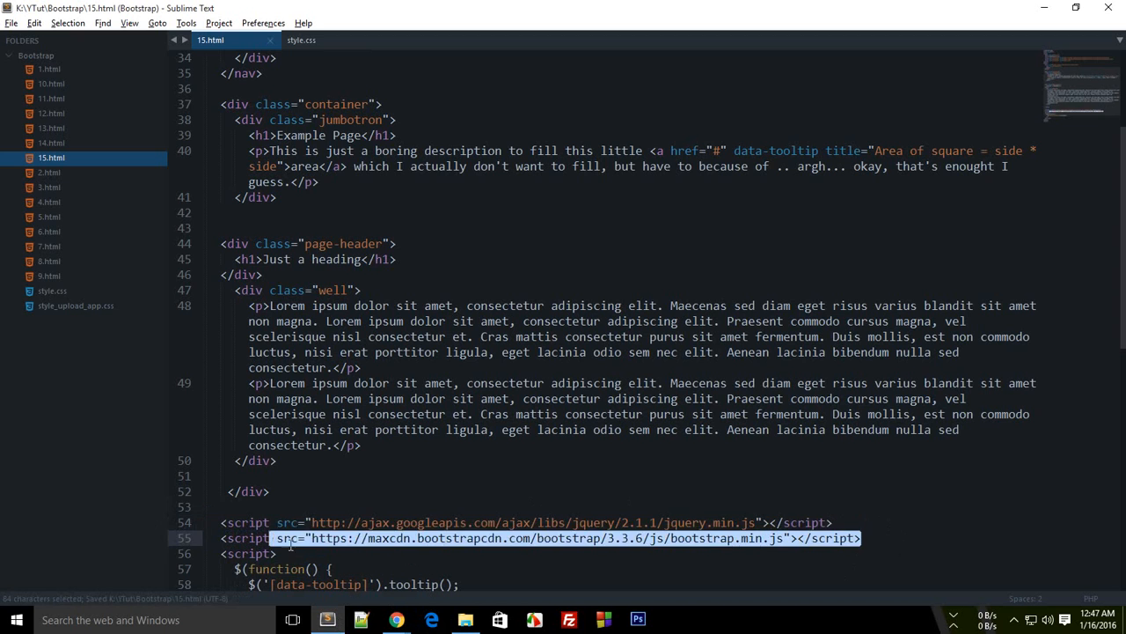
{"action": "left_click", "coordinate": [396, 620]}
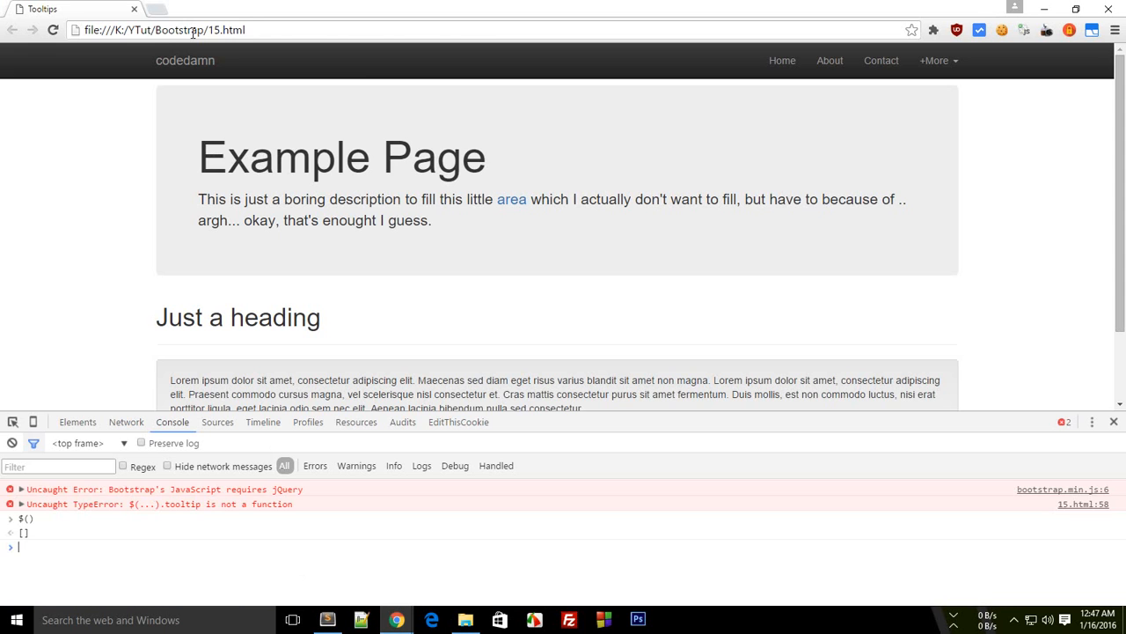
- Reload the Example Page so the corrected script order clears the console errors
{"action": "left_click", "coordinate": [12, 444]}
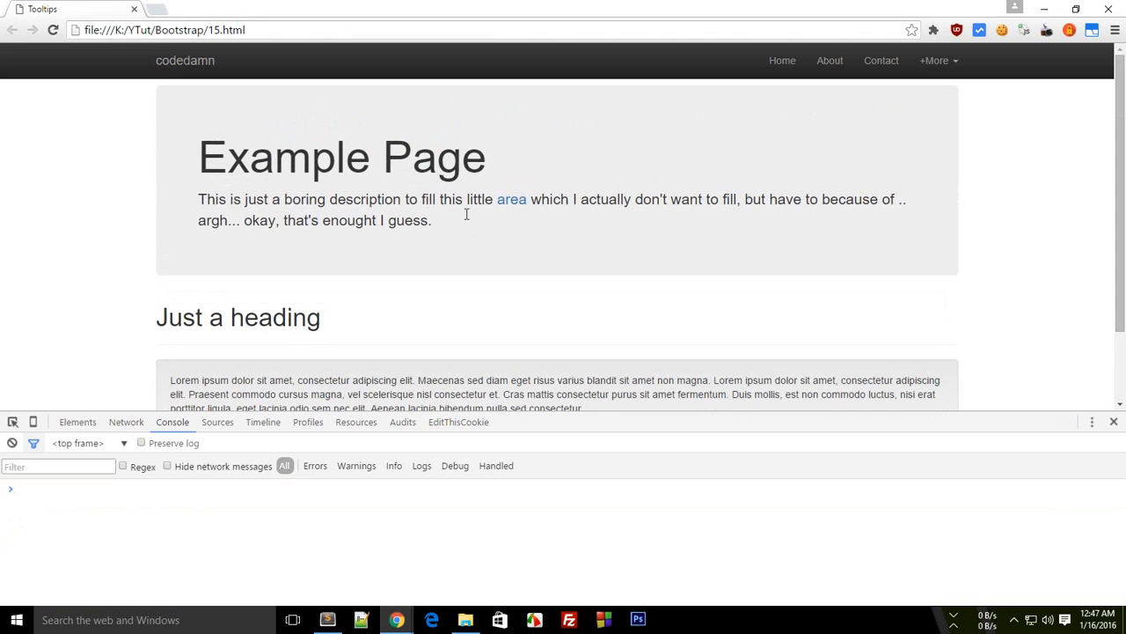
{"action": "mouse_move", "coordinate": [510, 199]}
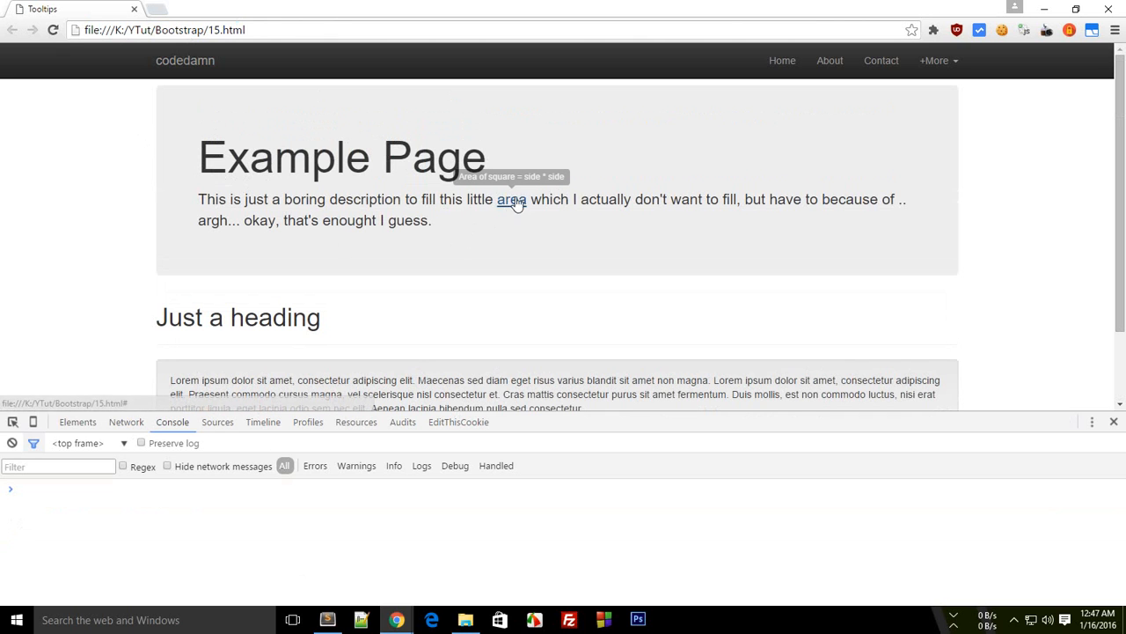
{"action": "mouse_move", "coordinate": [510, 199]}
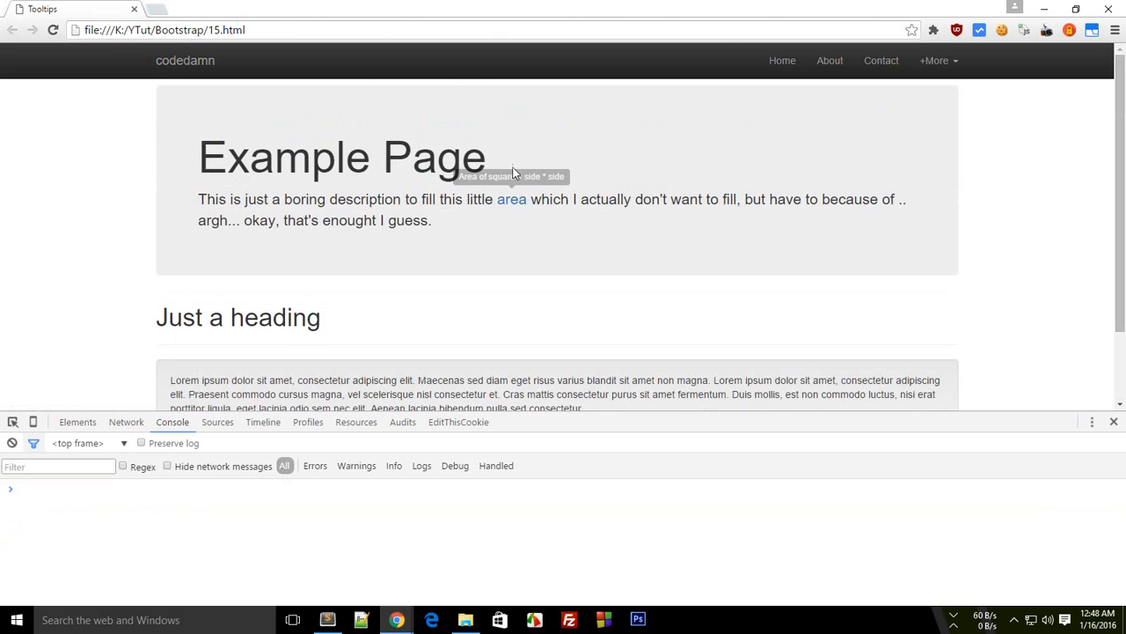
{"action": "mouse_move", "coordinate": [661, 416]}
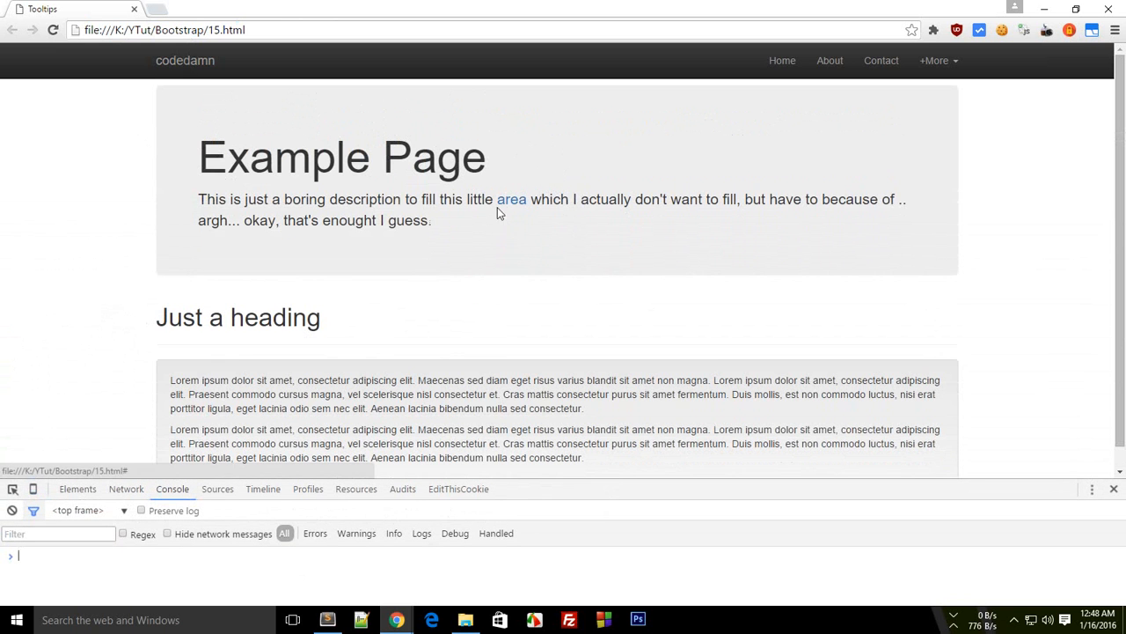
{"action": "mouse_move", "coordinate": [510, 198]}
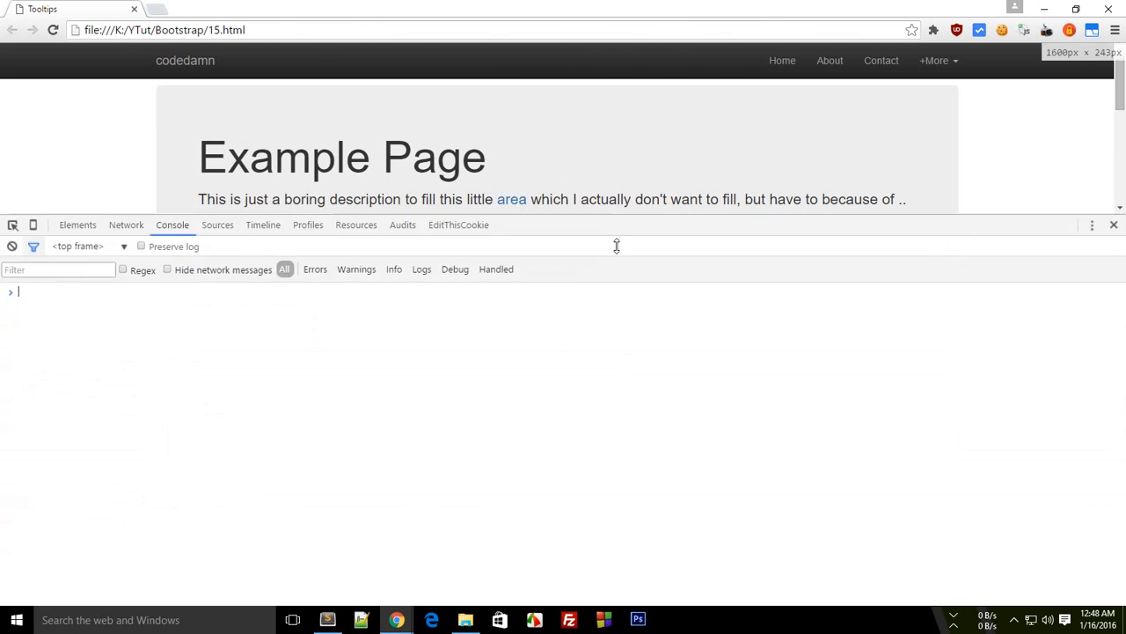
{"action": "mouse_move", "coordinate": [510, 199]}
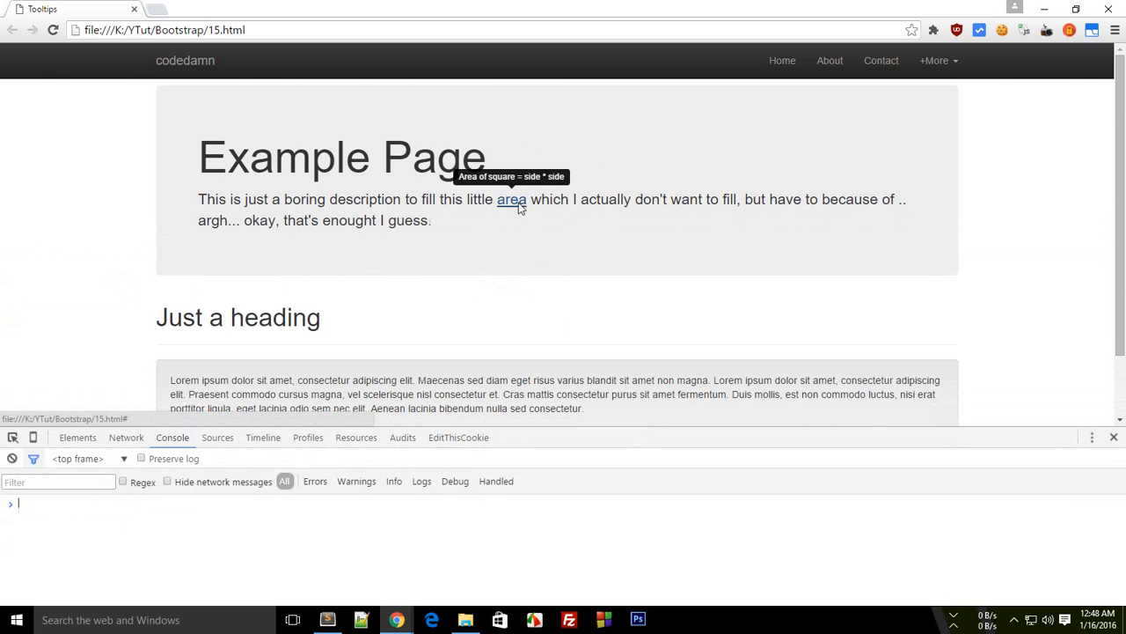
{"action": "scroll", "scroll_direction": "down", "scroll_amount": 3}
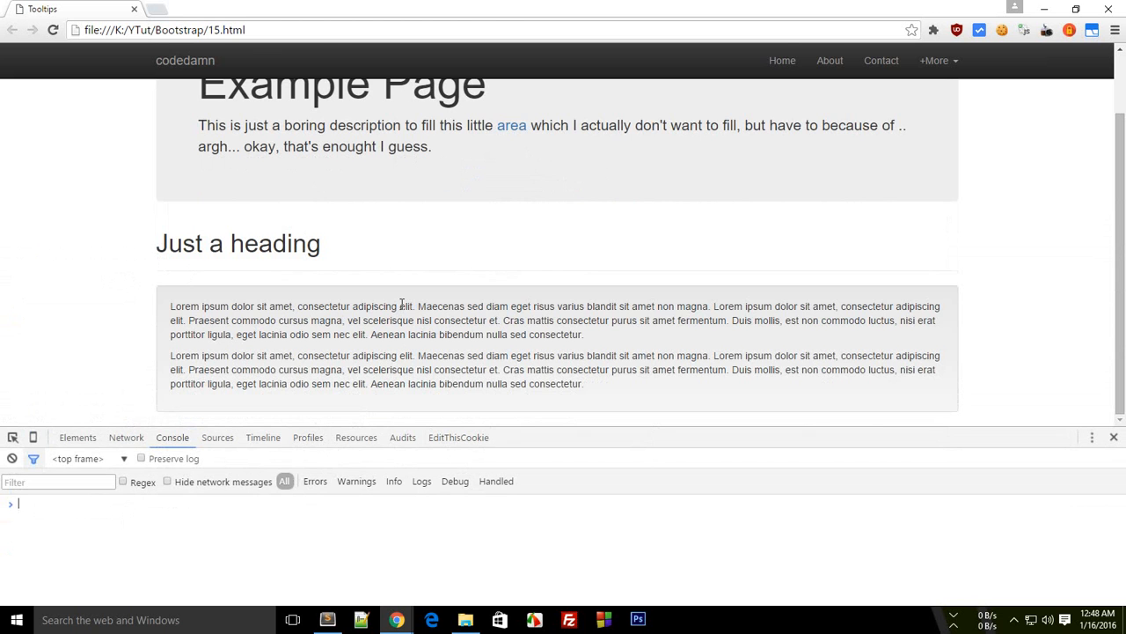
- Inspect the 'area' link to see its data-original-title tooltip markup in the Elements panel
{"action": "right_click", "coordinate": [510, 199]}
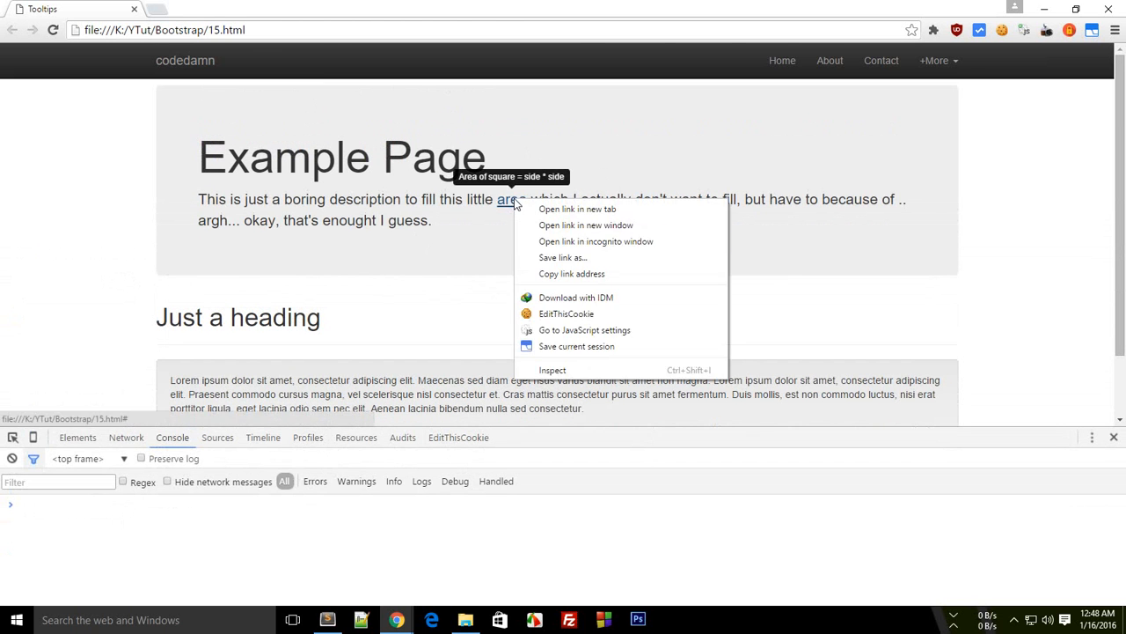
{"action": "left_click", "coordinate": [553, 369]}
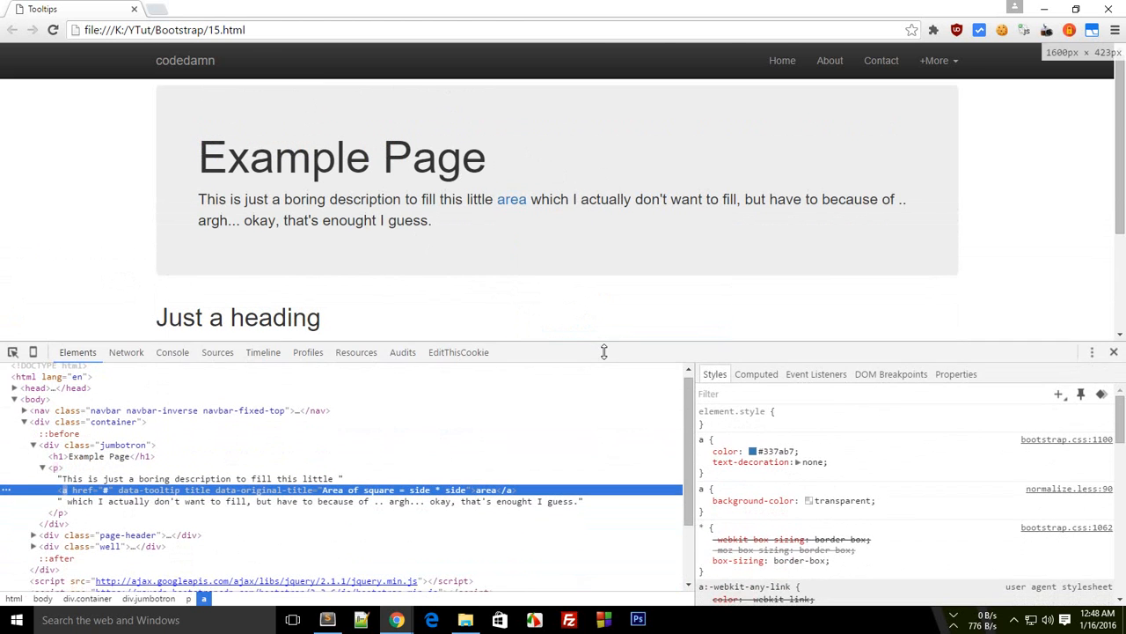
{"action": "mouse_move", "coordinate": [511, 199]}
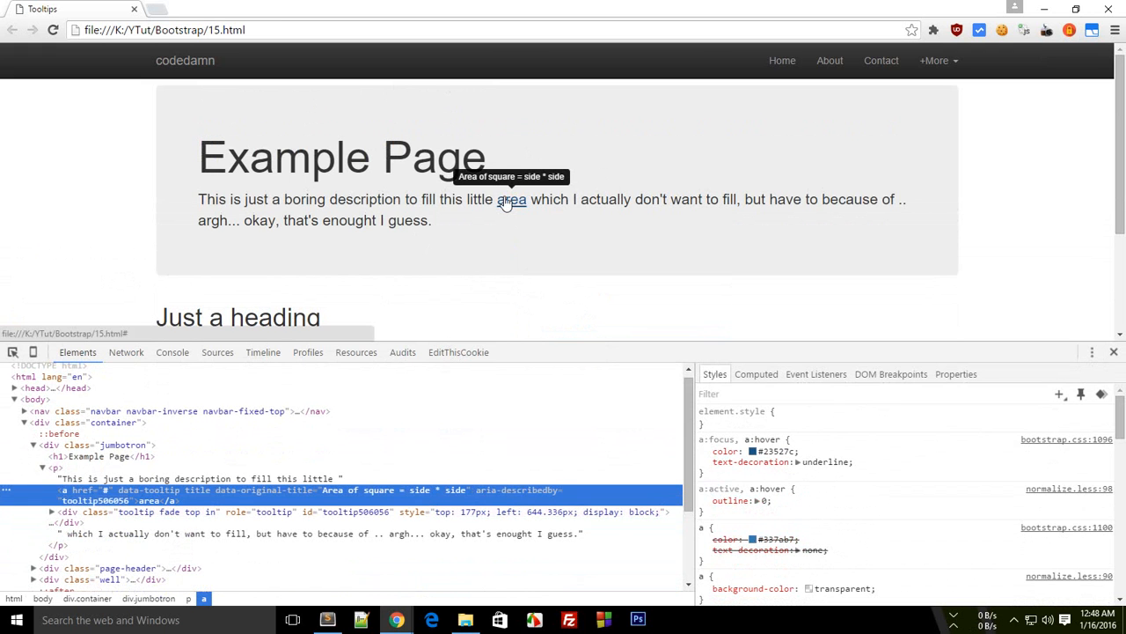
{"action": "mouse_move", "coordinate": [519, 232]}
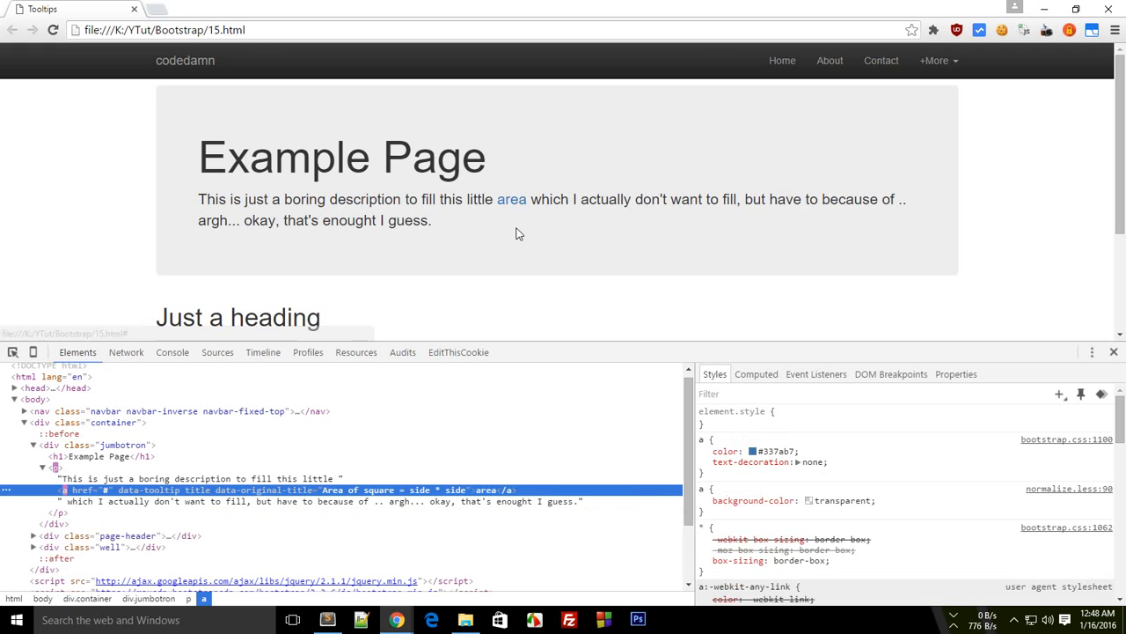
{"action": "mouse_move", "coordinate": [511, 199]}
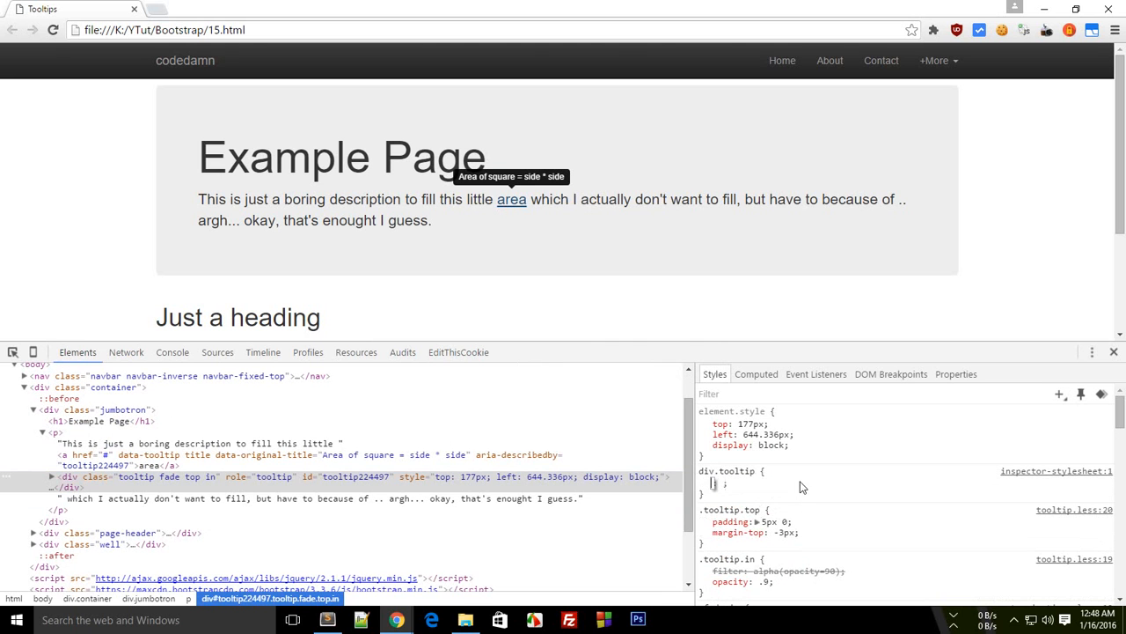
{"action": "mouse_move", "coordinate": [369, 486]}
{"action": "type", "text": "background: red;"}
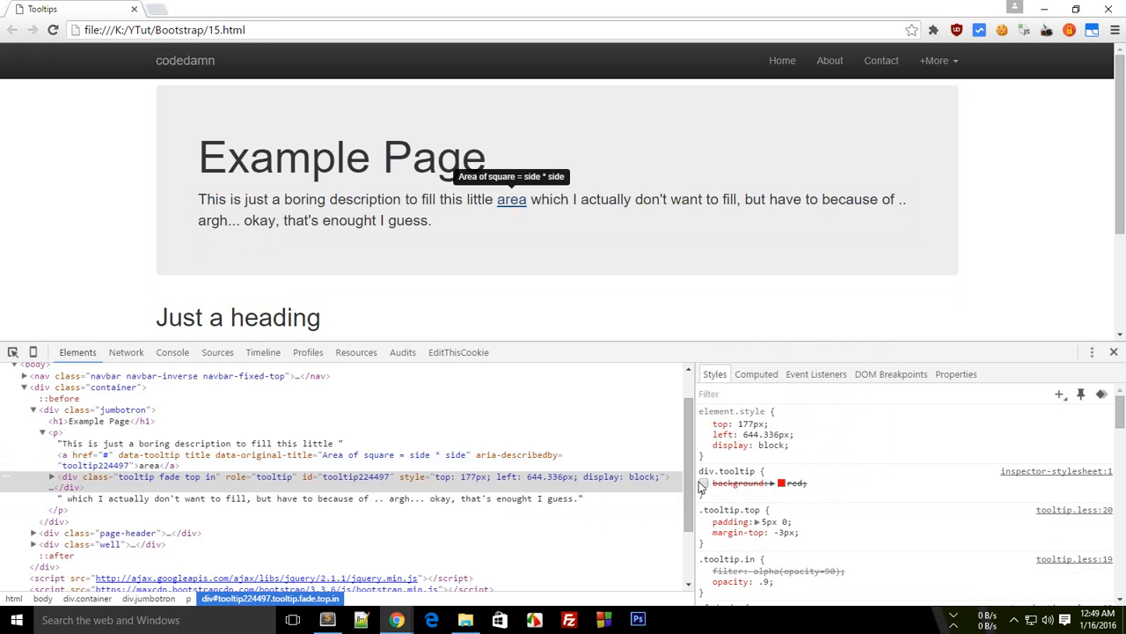
- Expand the generated tooltip div to reveal the inner box holding 'Area of square = side * side'
{"action": "left_click", "coordinate": [51, 475]}
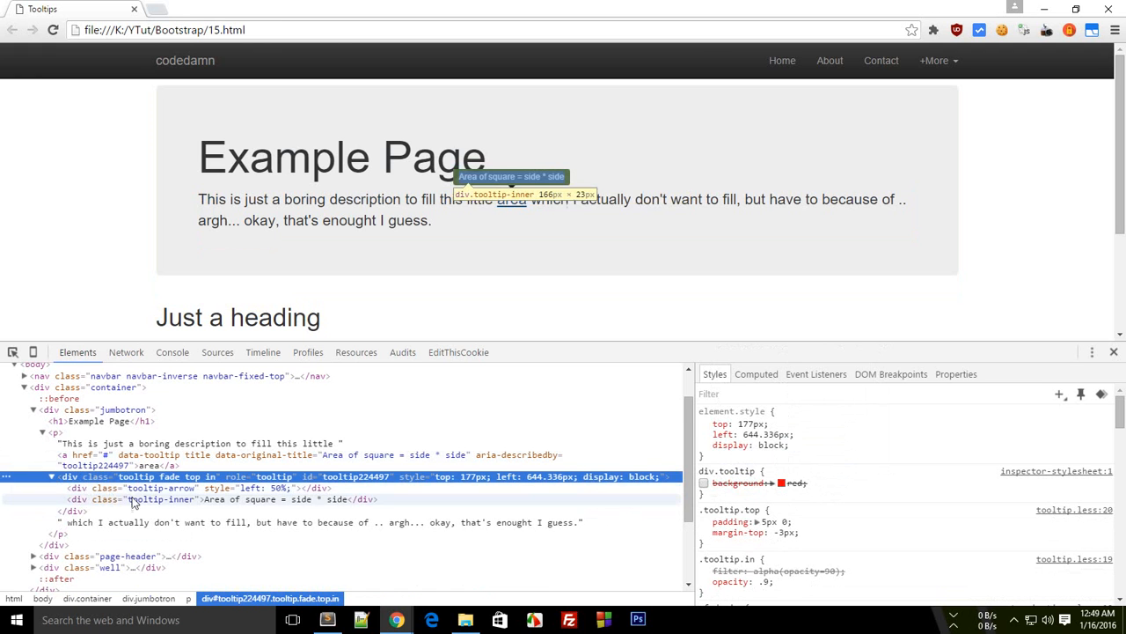
- Set the tooltip-inner background-color to a bright red, shown in RGB format
{"action": "left_click", "coordinate": [782, 482]}
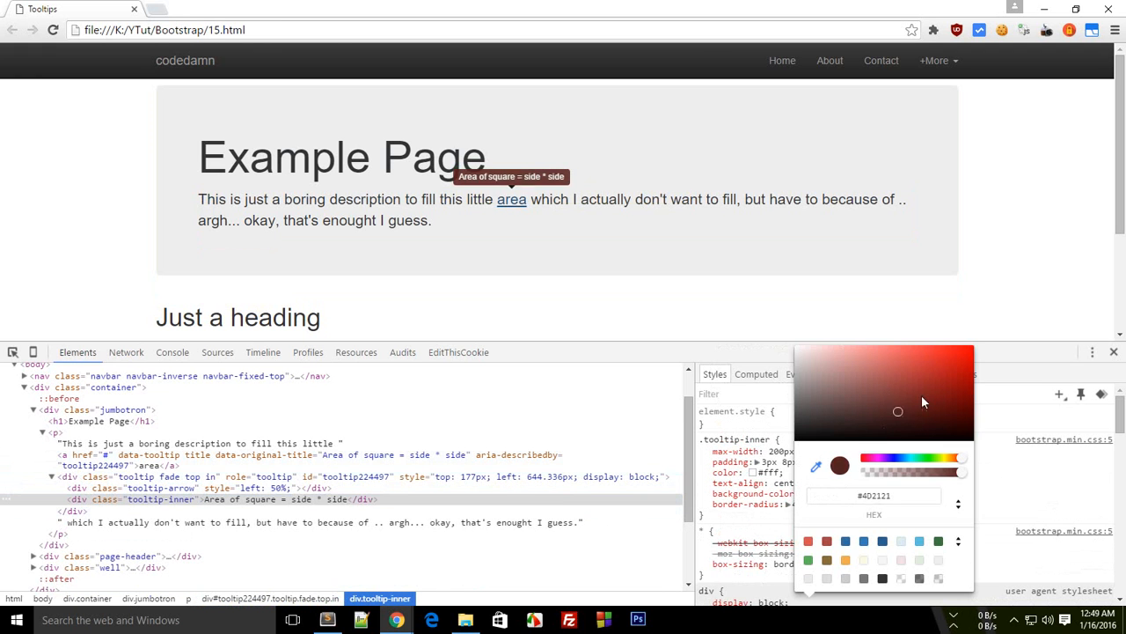
{"action": "left_click", "coordinate": [939, 357]}
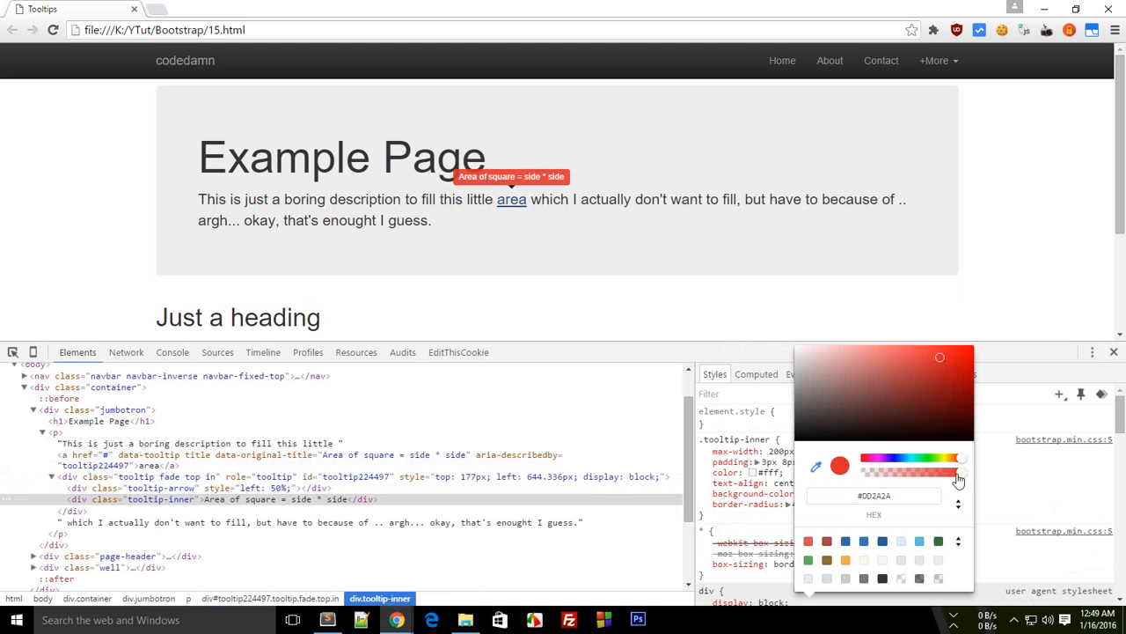
{"action": "left_click", "coordinate": [958, 500]}
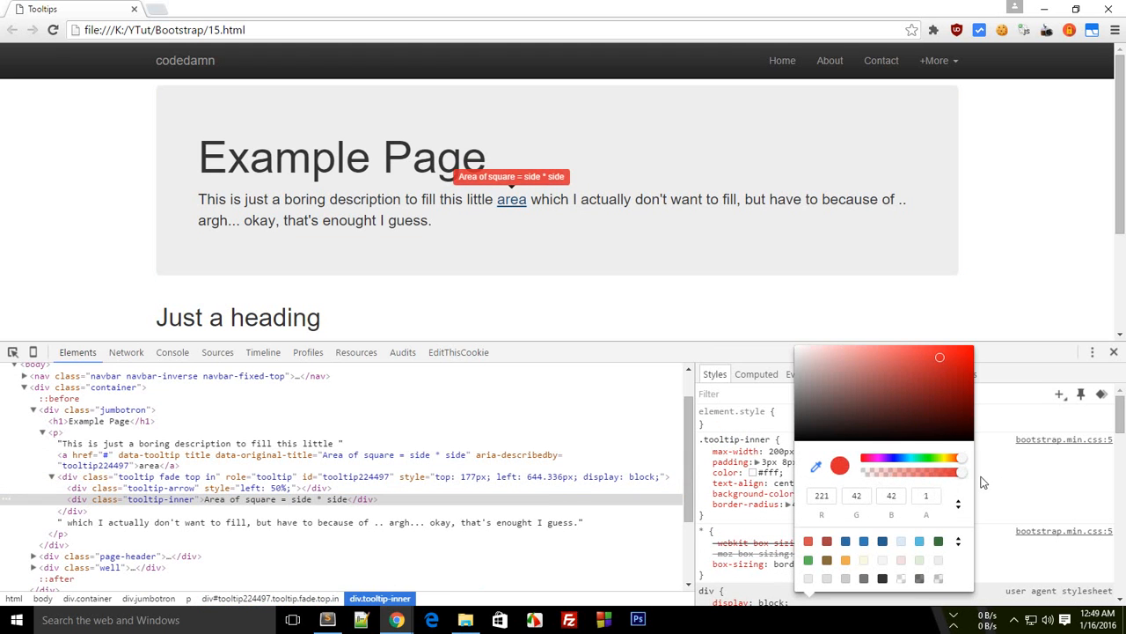